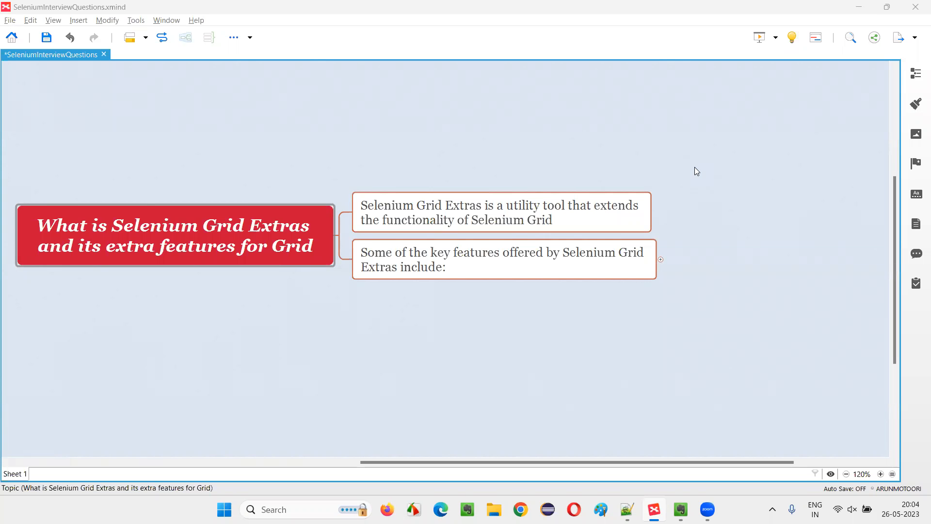
- Select the central question, the Grid Extras explanation, and then the key-features topic
{"action": "left_click", "coordinate": [176, 235]}
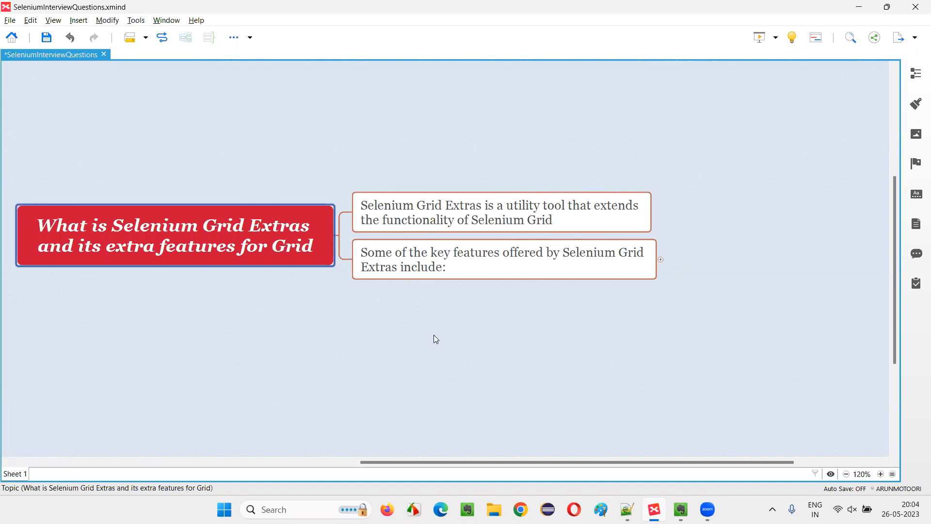
{"action": "mouse_move", "coordinate": [445, 326]}
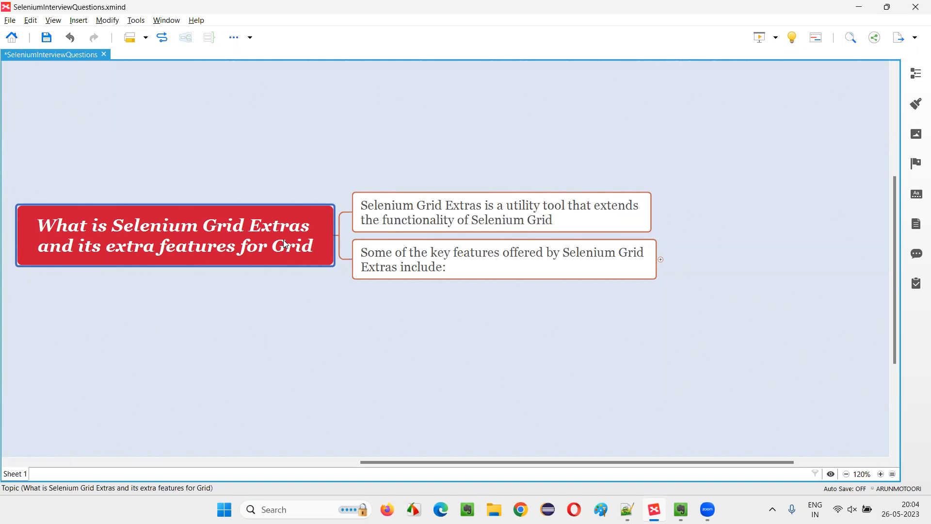
{"action": "mouse_move", "coordinate": [260, 263]}
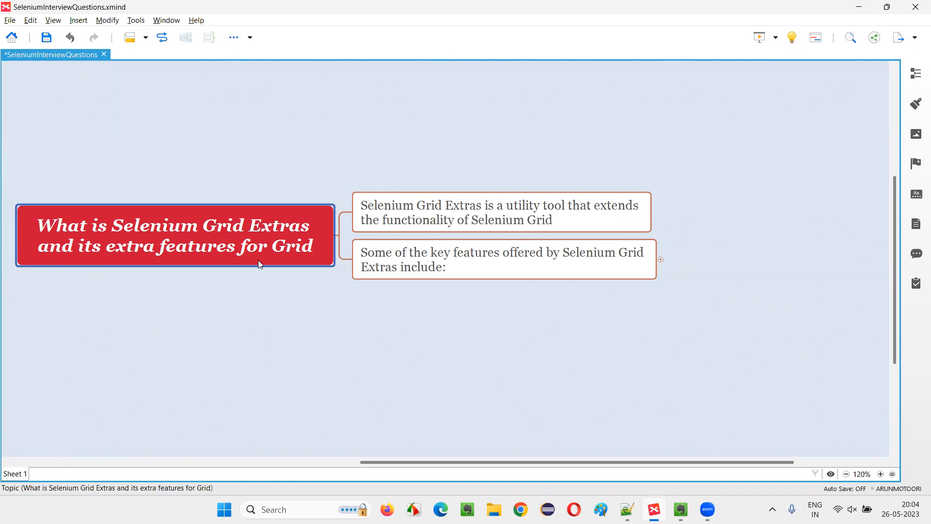
{"action": "left_click", "coordinate": [501, 212]}
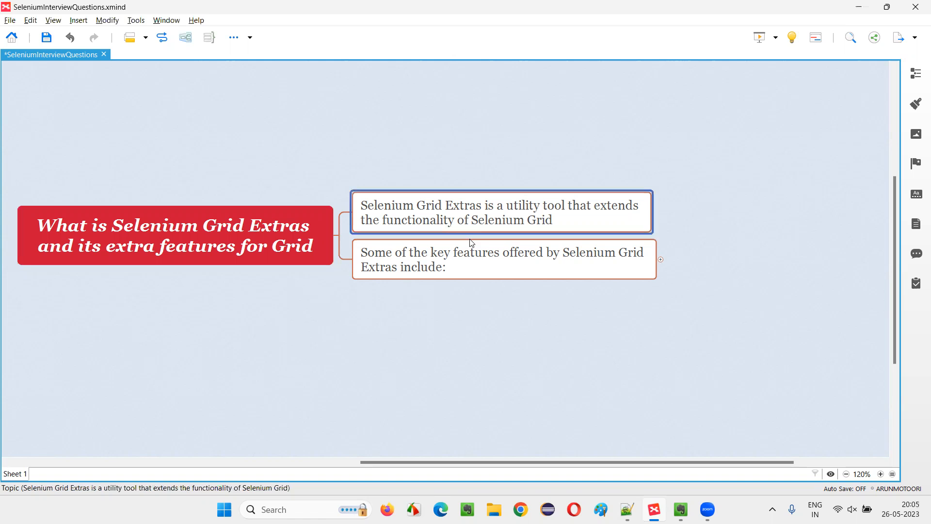
{"action": "mouse_move", "coordinate": [585, 215]}
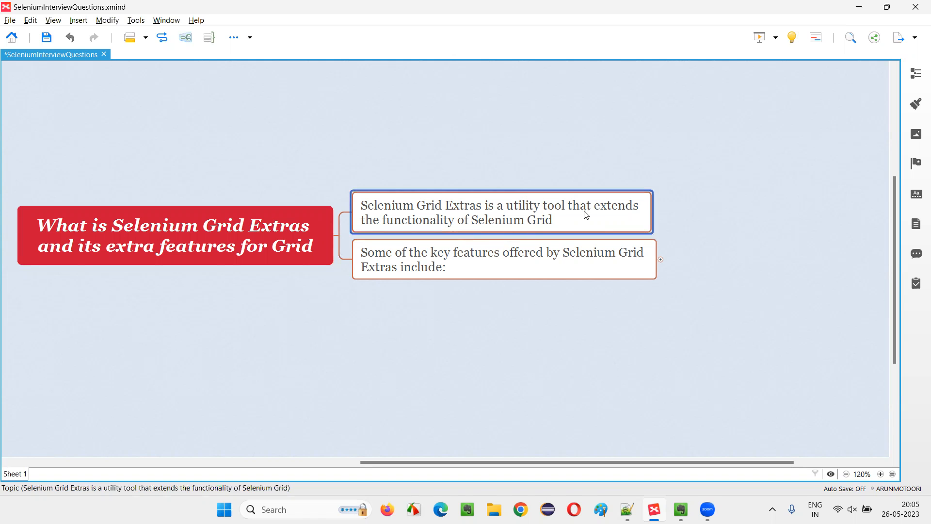
{"action": "mouse_move", "coordinate": [481, 219]}
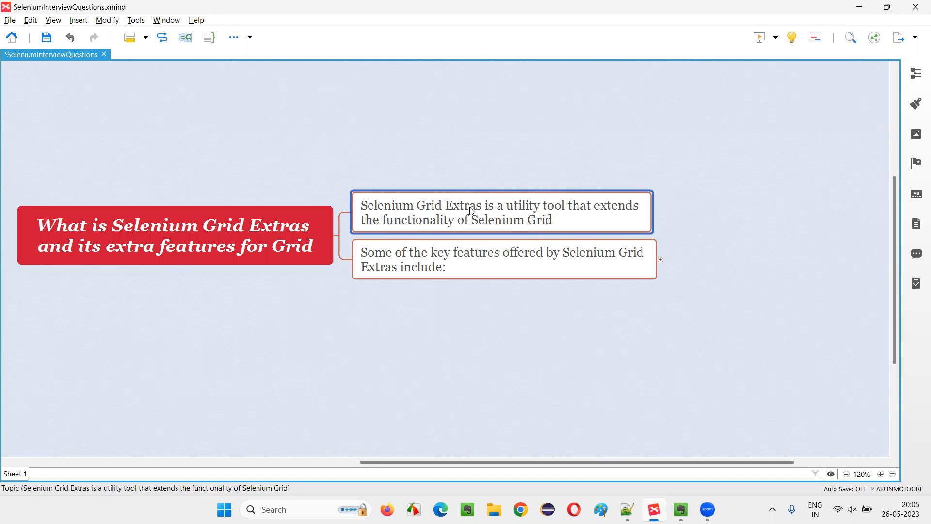
{"action": "mouse_move", "coordinate": [481, 222]}
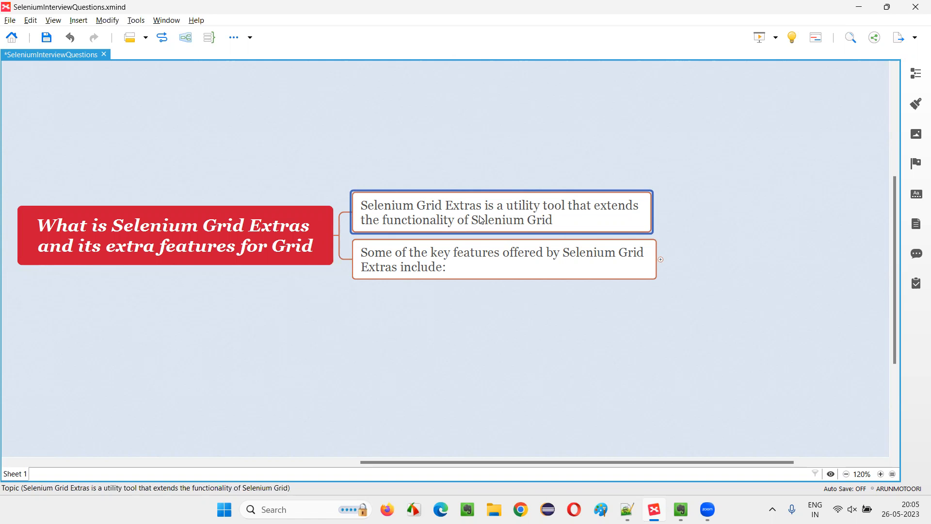
{"action": "left_click", "coordinate": [504, 259]}
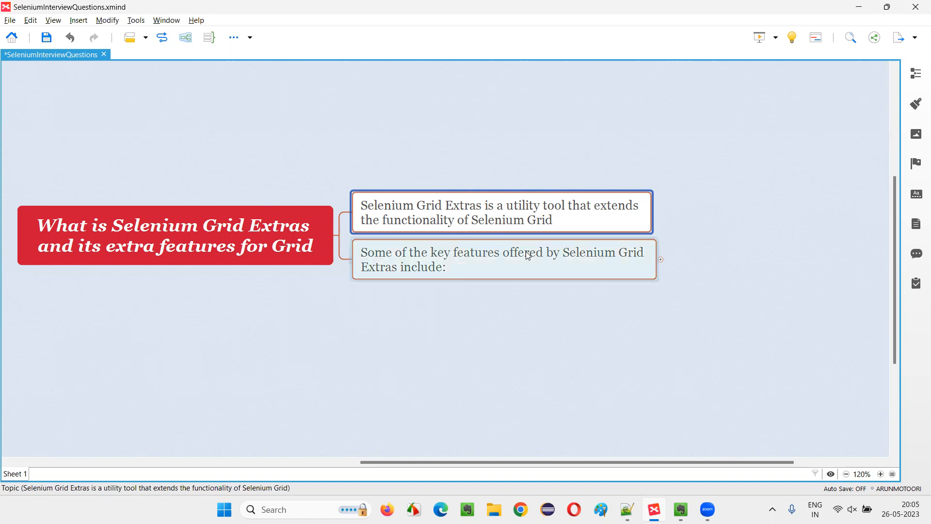
{"action": "left_click", "coordinate": [503, 259]}
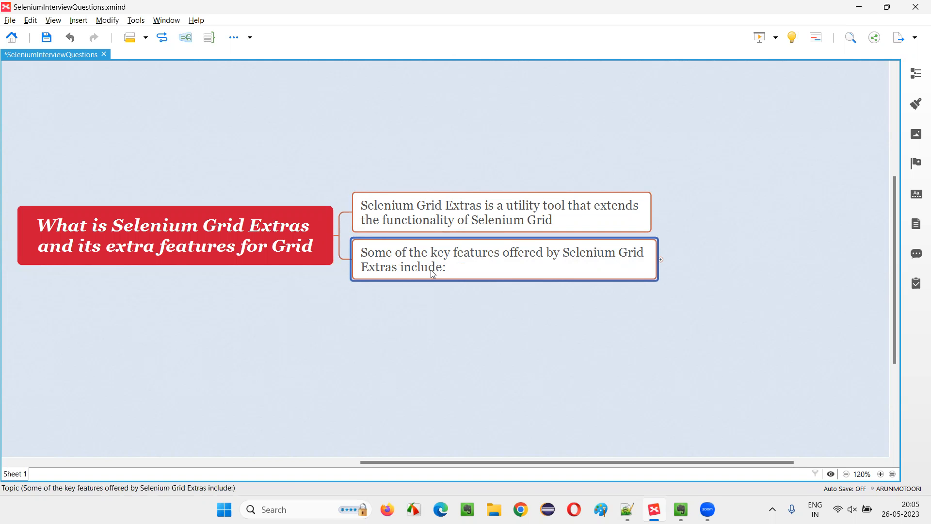
- Expand key features to list Video Recording, Screenshots, Performance Monitoring and the rest
{"action": "left_click", "coordinate": [660, 260]}
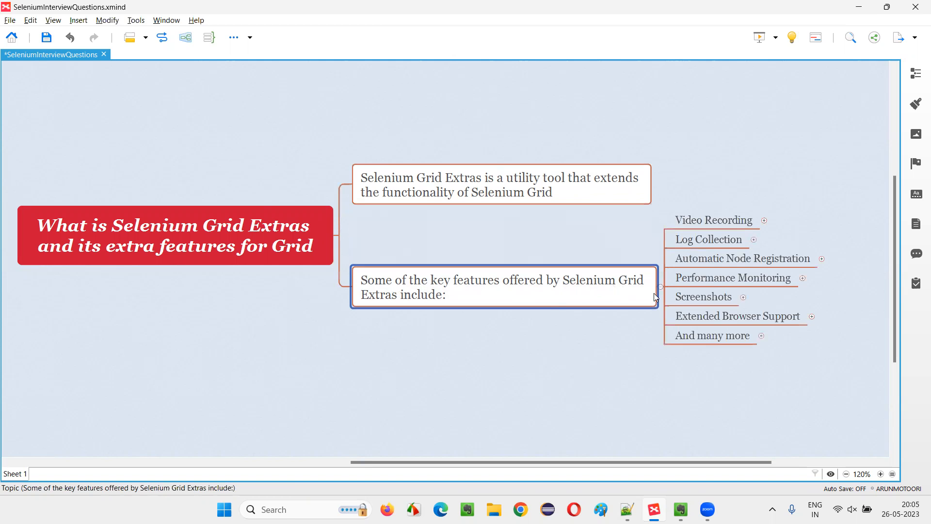
{"action": "left_click", "coordinate": [704, 296]}
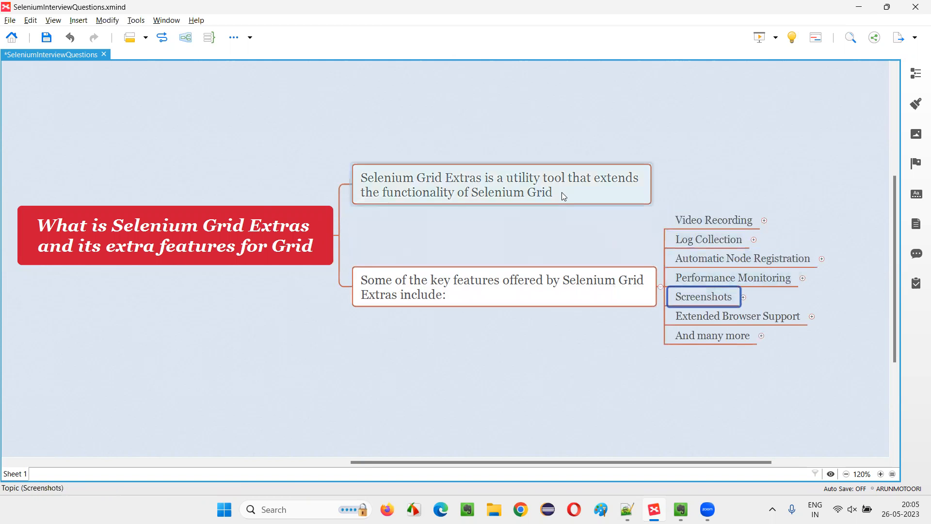
{"action": "left_click", "coordinate": [501, 185]}
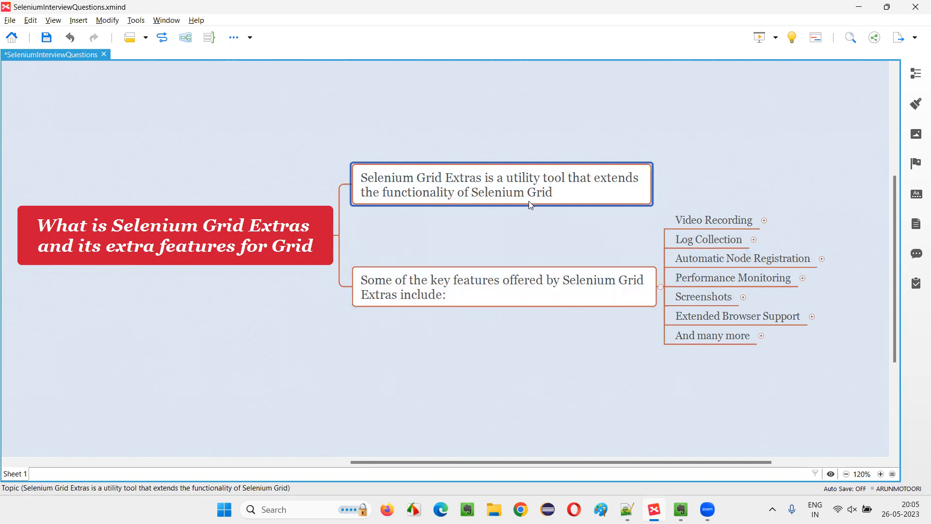
{"action": "left_click", "coordinate": [733, 278]}
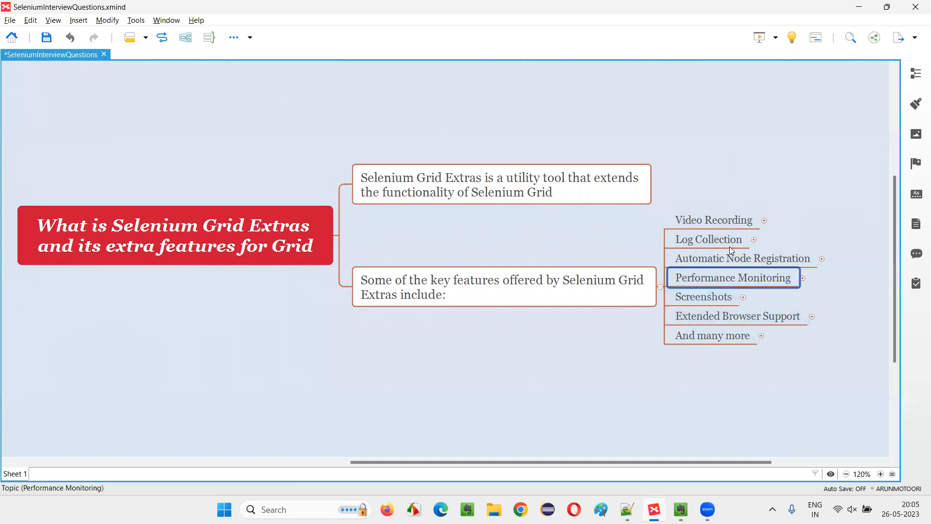
{"action": "left_click", "coordinate": [714, 220]}
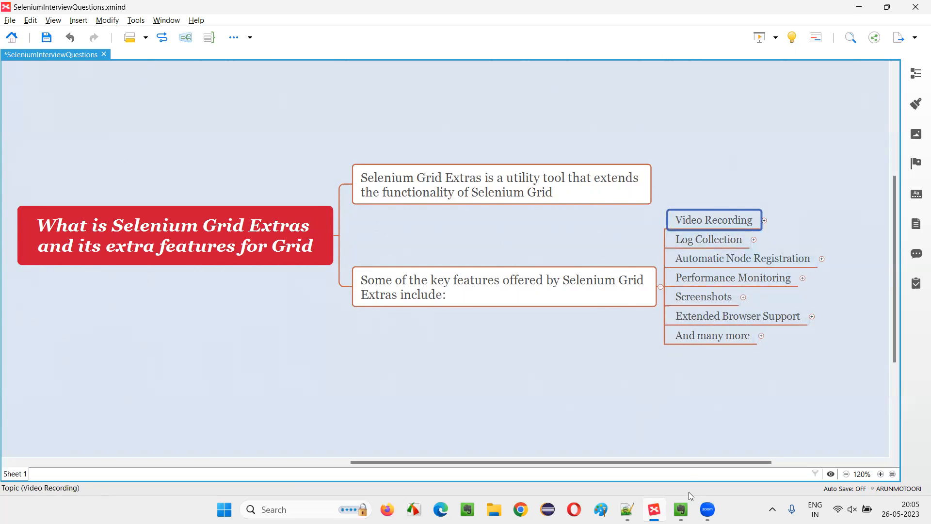
{"action": "scroll", "scroll_direction": "right", "scroll_amount": 3}
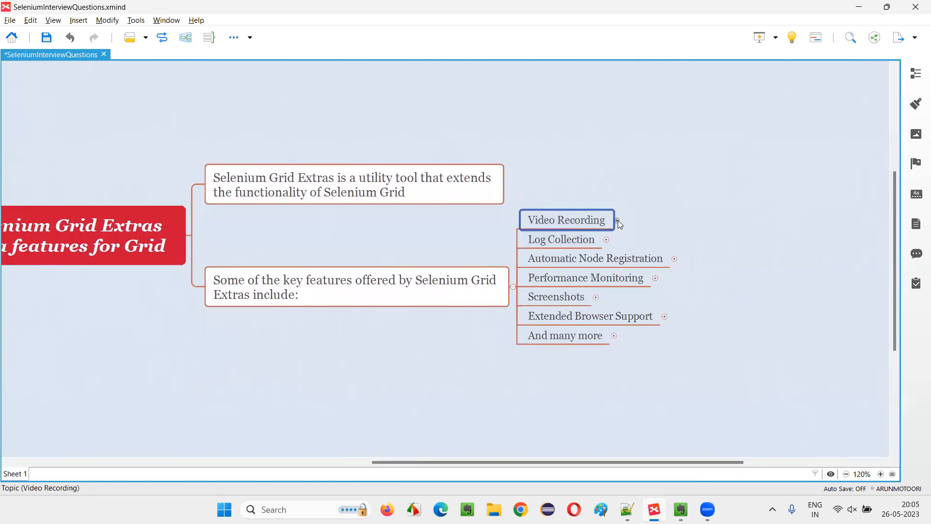
- Expand Video Recording's two explanations, including debugging usefulness, then expand Log Collection
{"action": "left_click", "coordinate": [618, 221]}
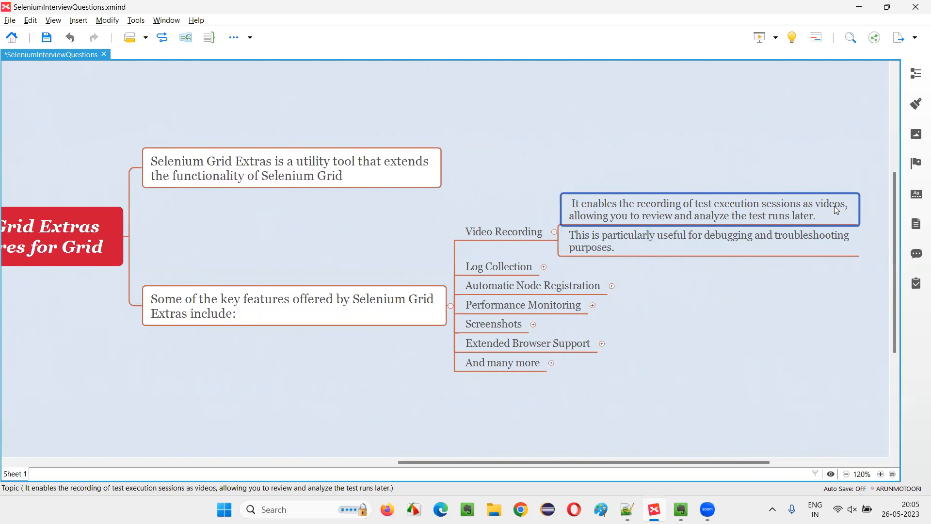
{"action": "mouse_move", "coordinate": [831, 214]}
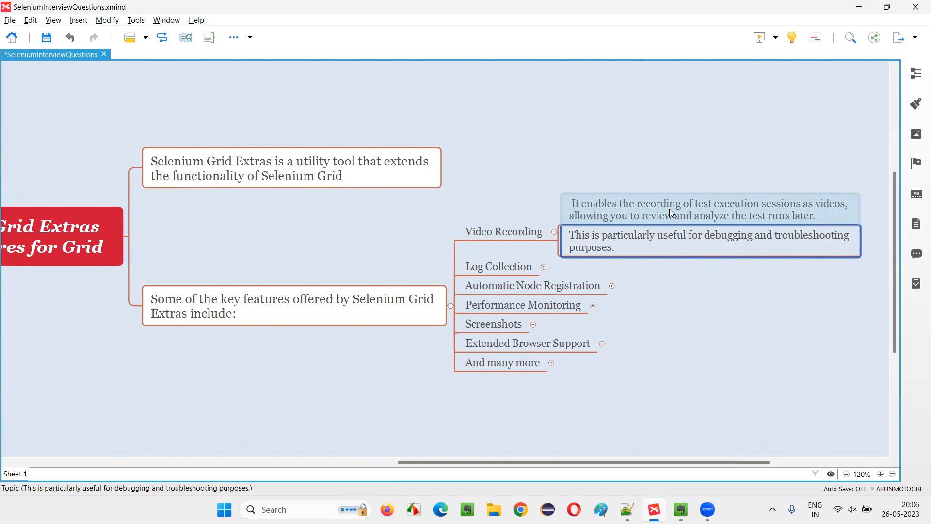
{"action": "left_click", "coordinate": [503, 230]}
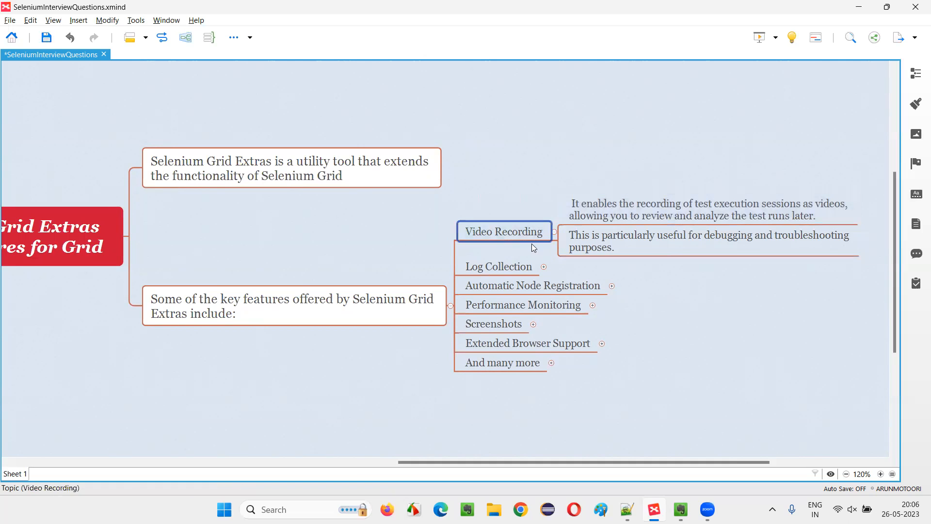
{"action": "left_click", "coordinate": [293, 306]}
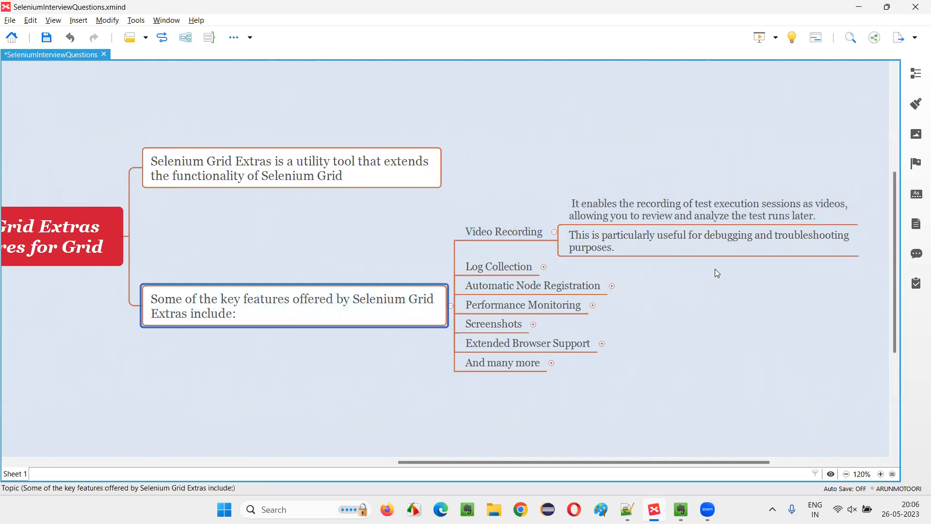
{"action": "left_click", "coordinate": [707, 241]}
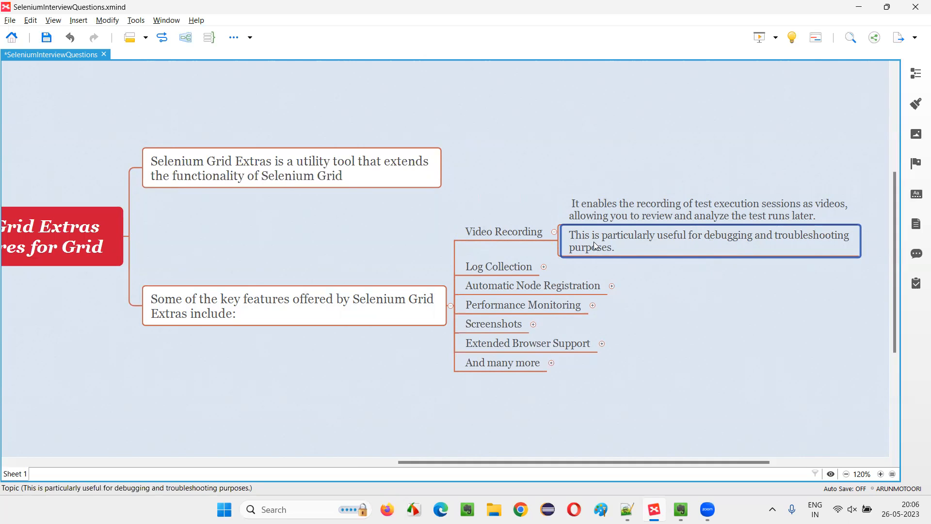
{"action": "left_click", "coordinate": [498, 266]}
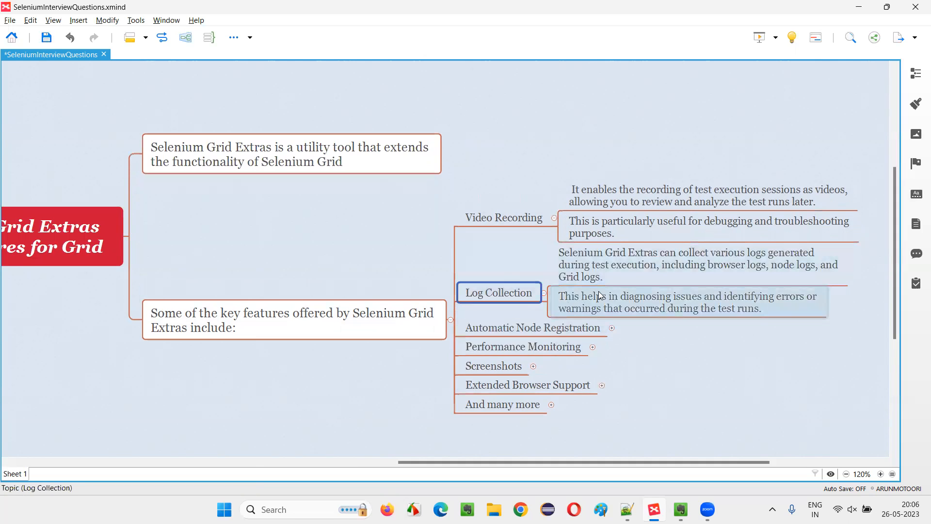
- Check Log Collection's two explanations: which logs are collected and how they diagnose errors
{"action": "left_click", "coordinate": [698, 265]}
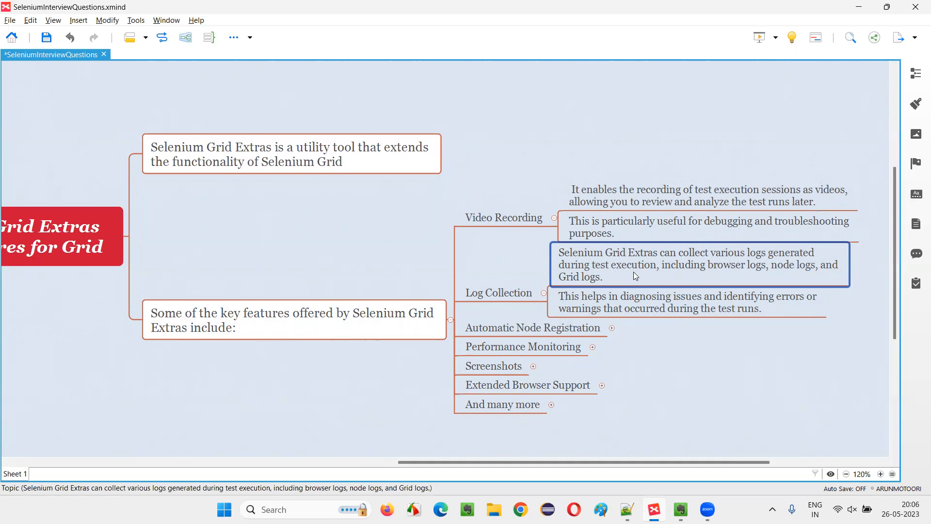
{"action": "mouse_move", "coordinate": [690, 278]}
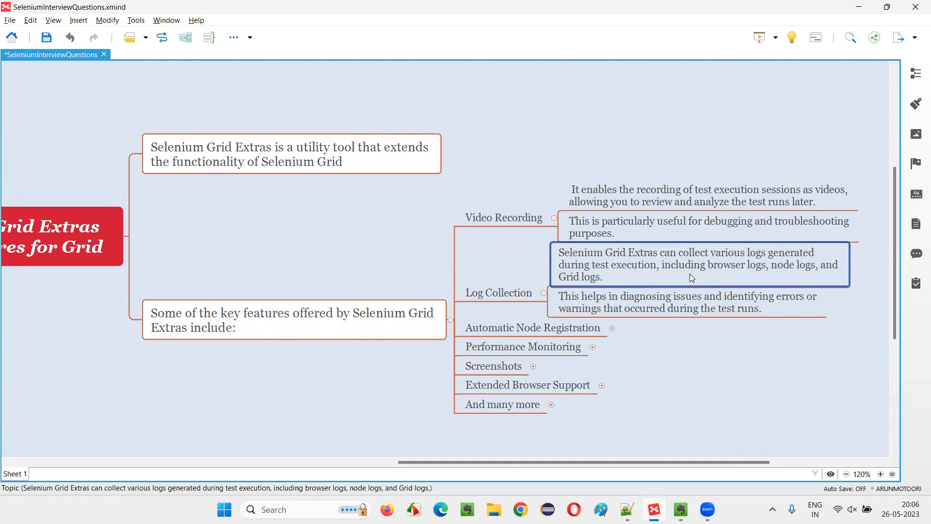
{"action": "mouse_move", "coordinate": [658, 280]}
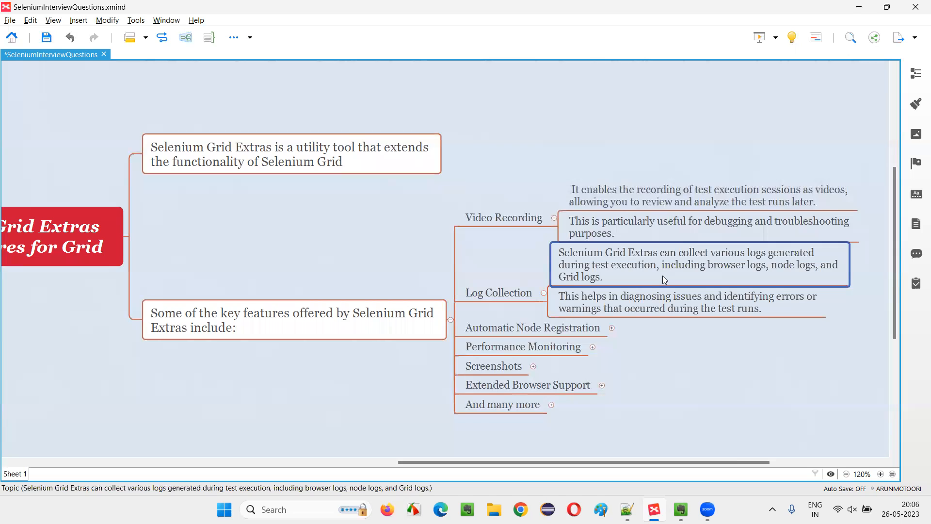
{"action": "left_click", "coordinate": [688, 302]}
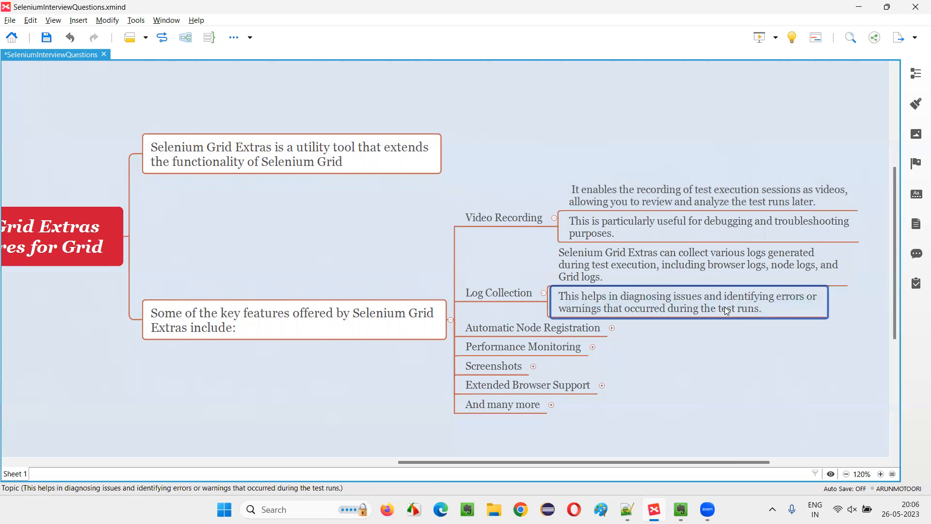
{"action": "left_click", "coordinate": [499, 292]}
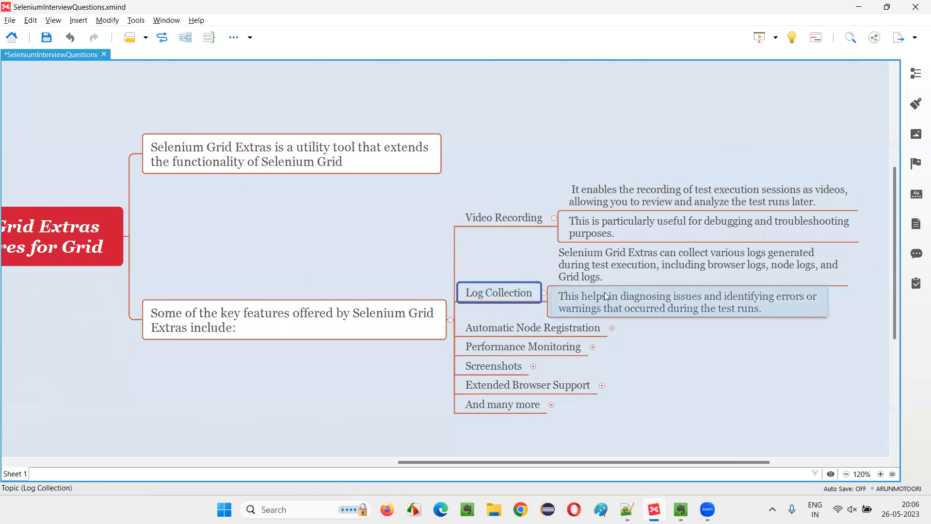
{"action": "left_click", "coordinate": [688, 301]}
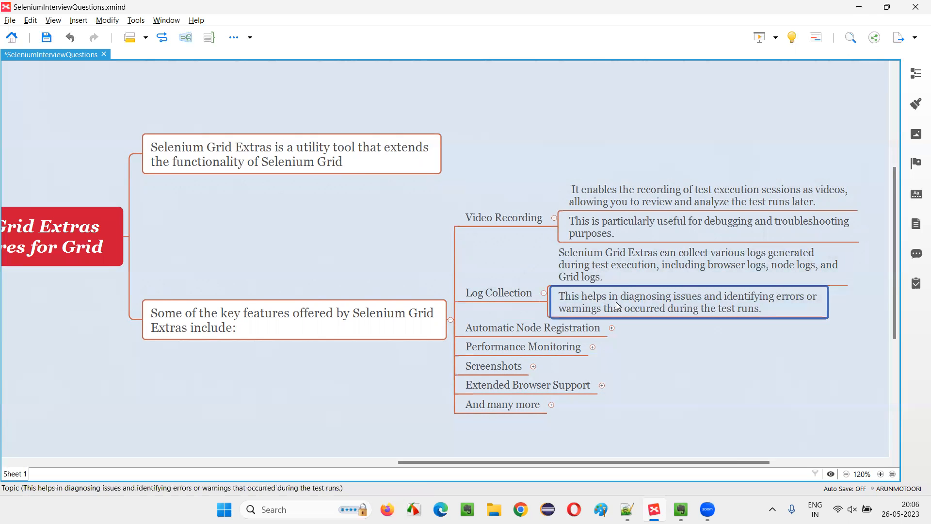
{"action": "left_click", "coordinate": [698, 265]}
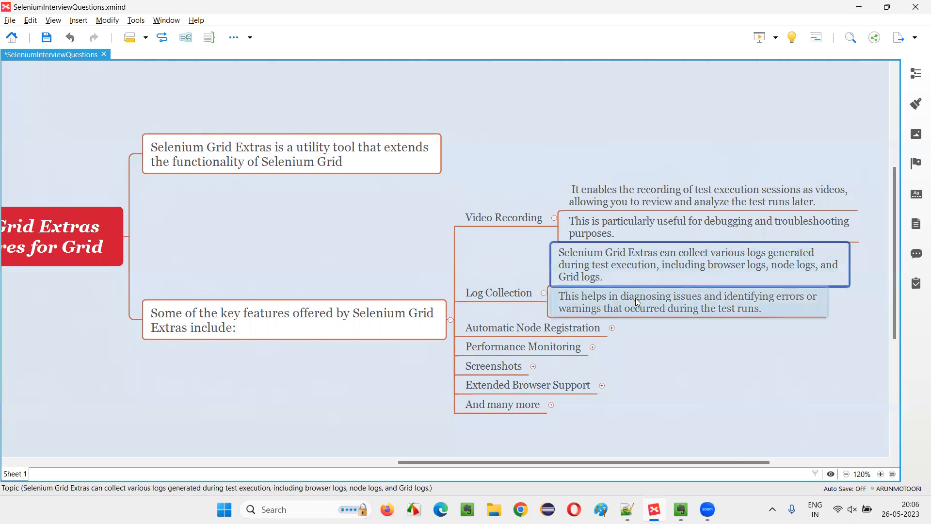
{"action": "left_click", "coordinate": [689, 302]}
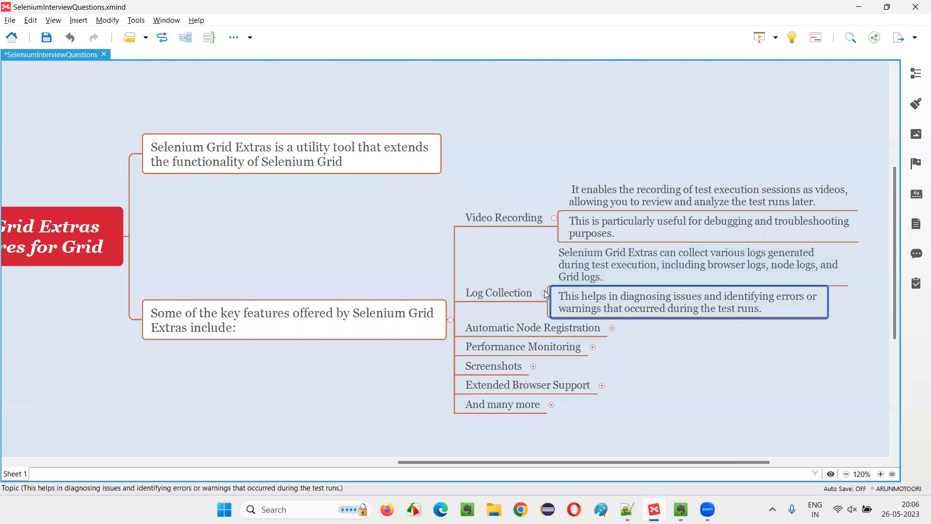
{"action": "mouse_move", "coordinate": [781, 320]}
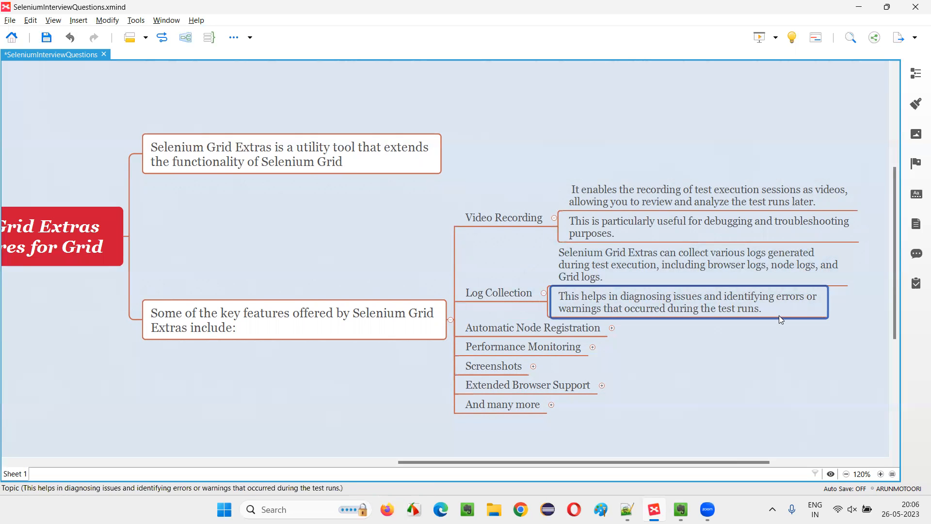
{"action": "left_click", "coordinate": [498, 293]}
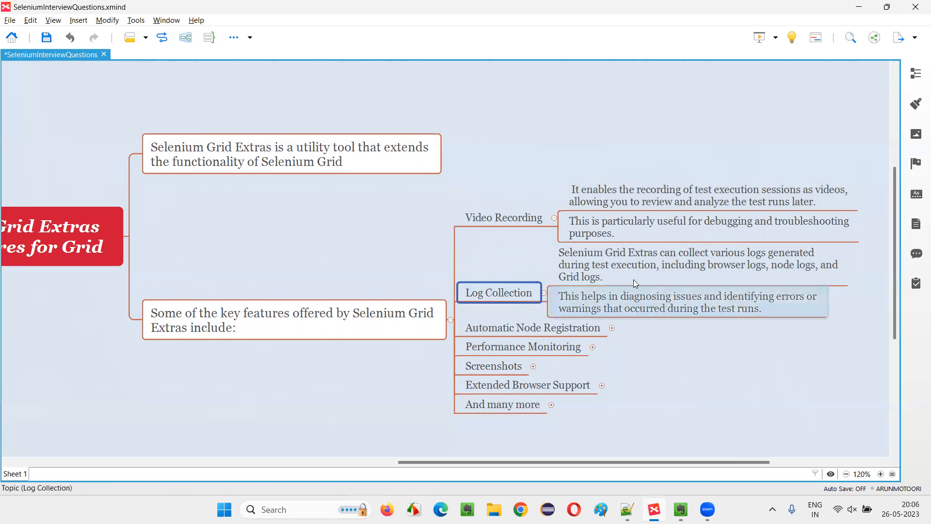
{"action": "left_click", "coordinate": [689, 302]}
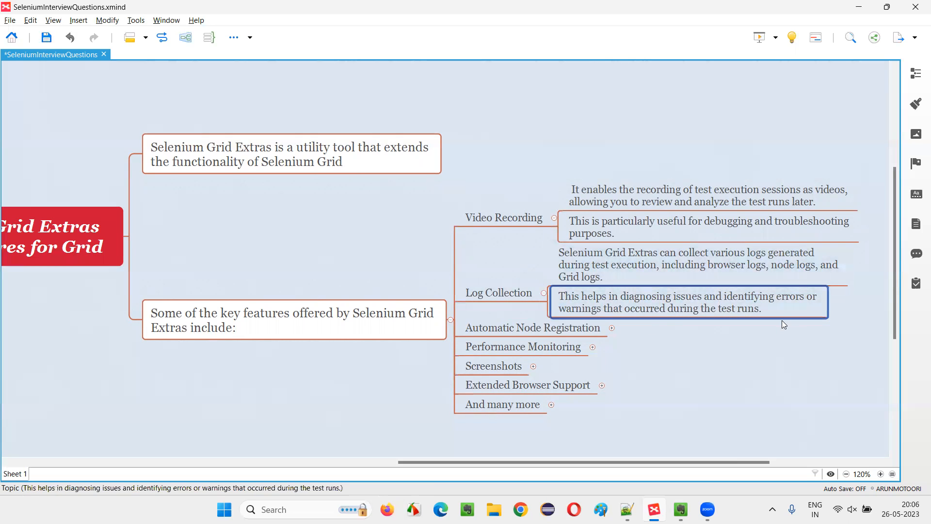
{"action": "mouse_move", "coordinate": [791, 312]}
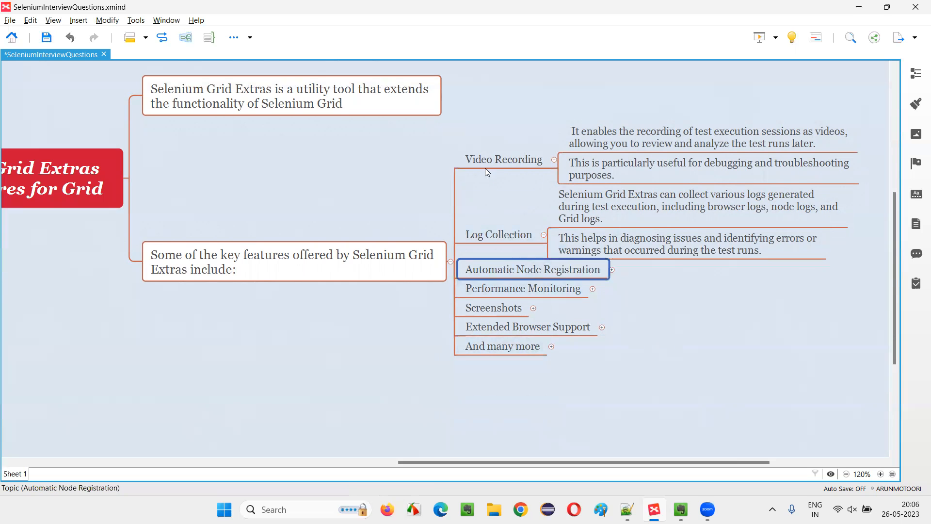
{"action": "mouse_move", "coordinate": [567, 266]}
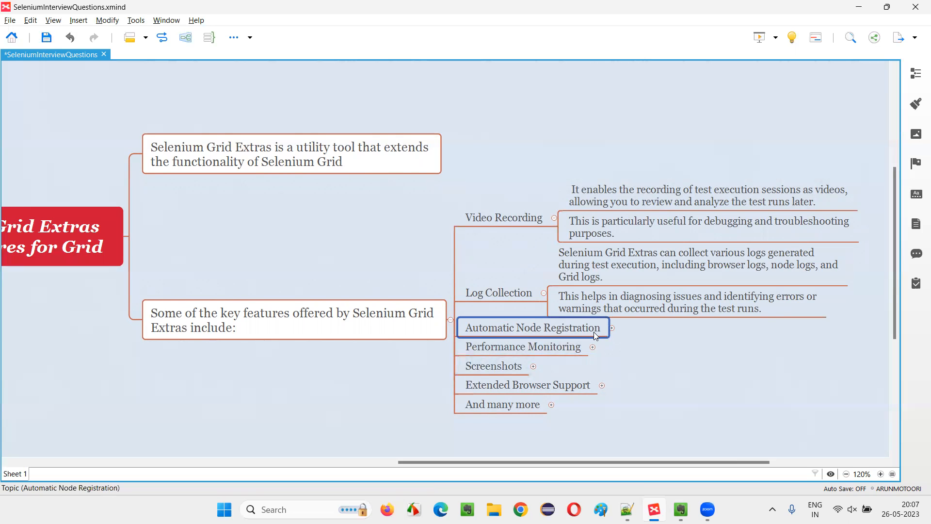
{"action": "mouse_move", "coordinate": [619, 359]}
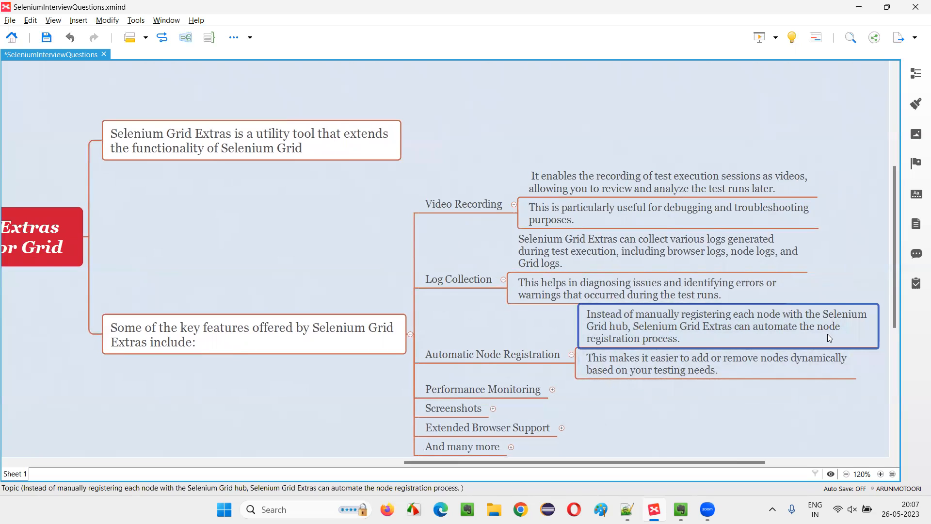
- Check the node-registration explanation about adding or removing nodes, then scroll the map right
{"action": "left_click", "coordinate": [713, 363]}
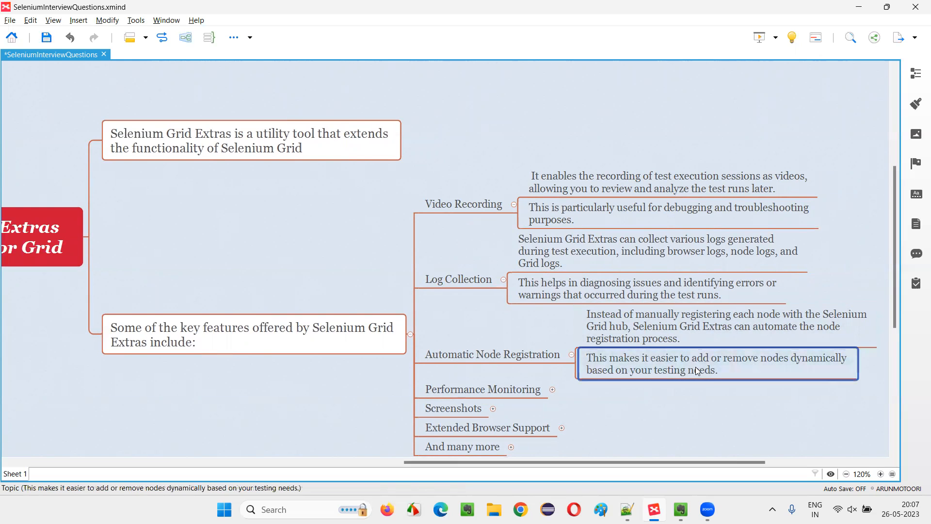
{"action": "mouse_move", "coordinate": [646, 404]}
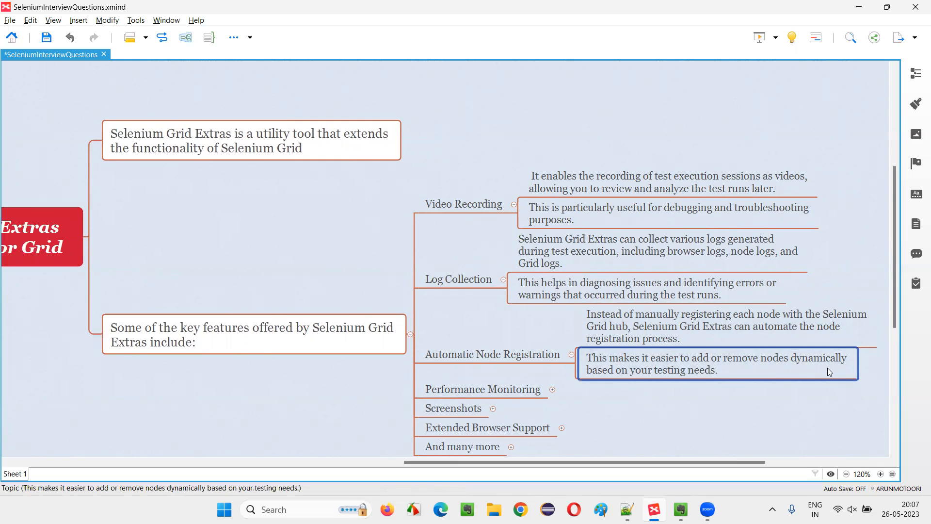
{"action": "mouse_move", "coordinate": [668, 419]}
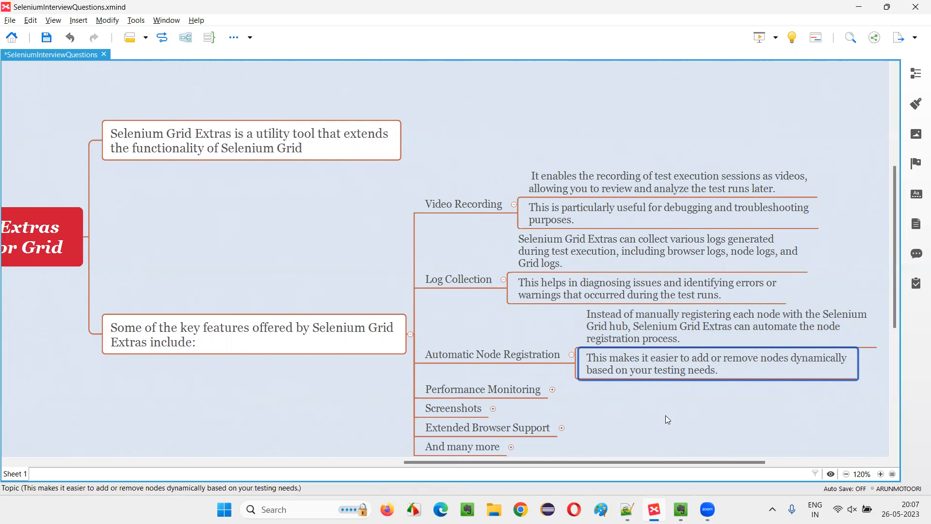
{"action": "scroll", "scroll_direction": "right", "scroll_amount": 3}
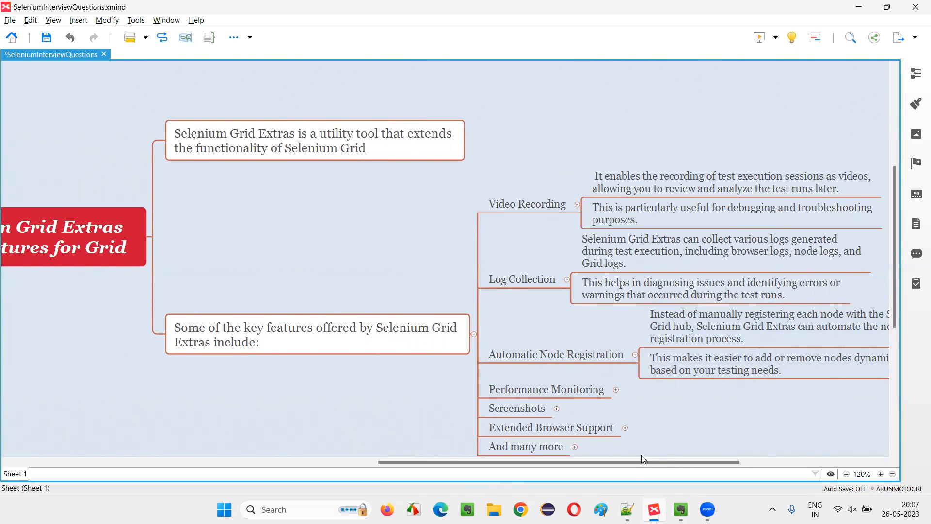
{"action": "left_click", "coordinate": [556, 354]}
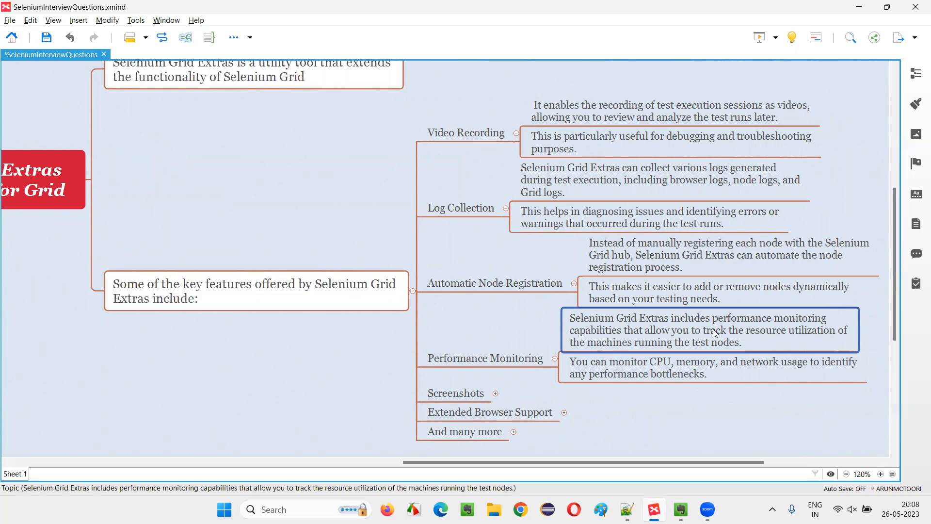
{"action": "mouse_move", "coordinate": [800, 355]}
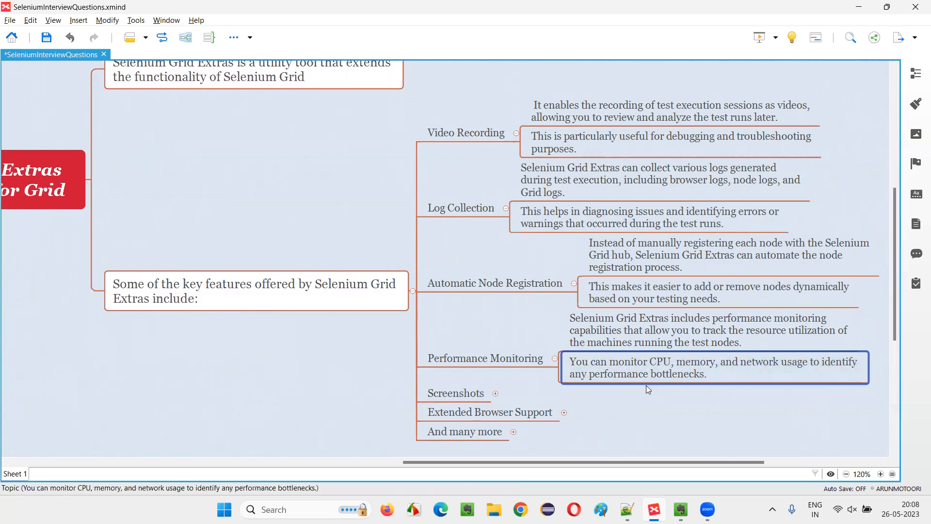
{"action": "mouse_move", "coordinate": [697, 369]}
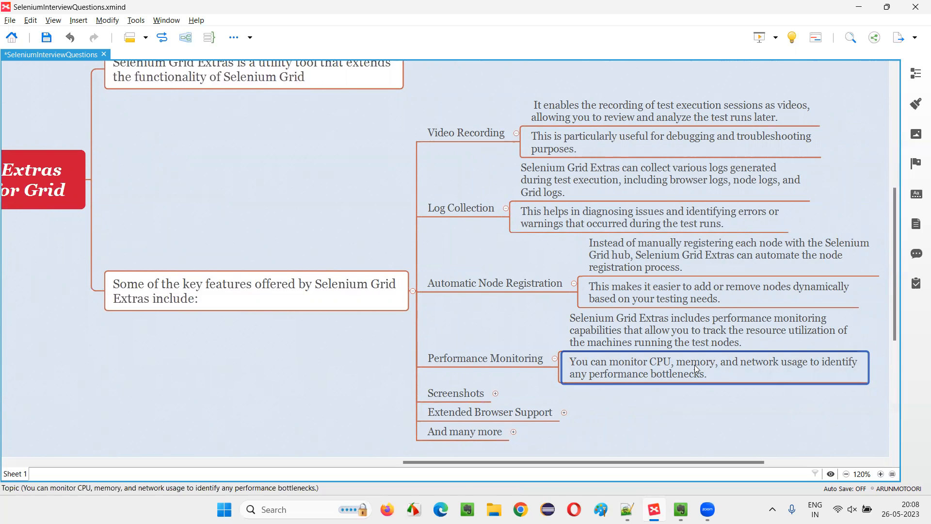
{"action": "mouse_move", "coordinate": [794, 369]}
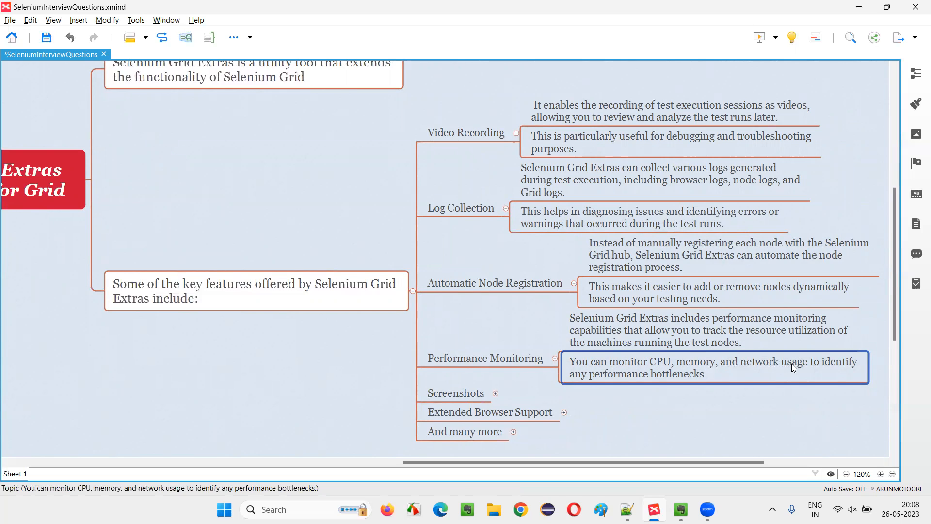
{"action": "mouse_move", "coordinate": [680, 386]}
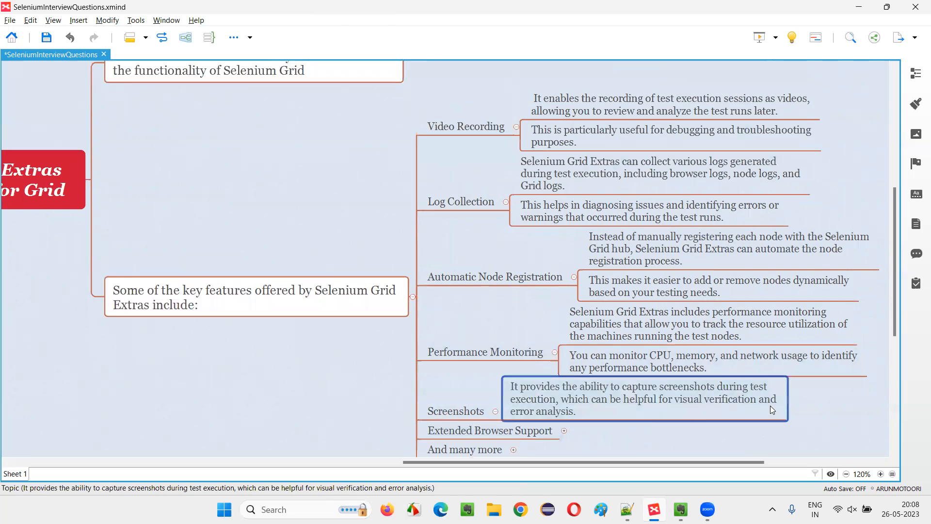
- Review the Screenshots and Extended Browser Support explanations on screenshot capture and extra browsers
{"action": "scroll", "scroll_direction": "down", "scroll_amount": 3}
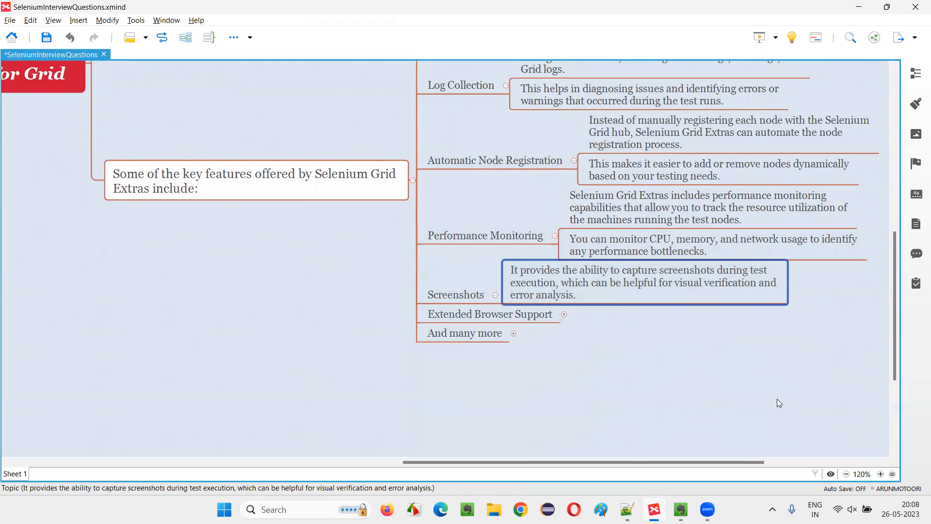
{"action": "mouse_move", "coordinate": [611, 299]}
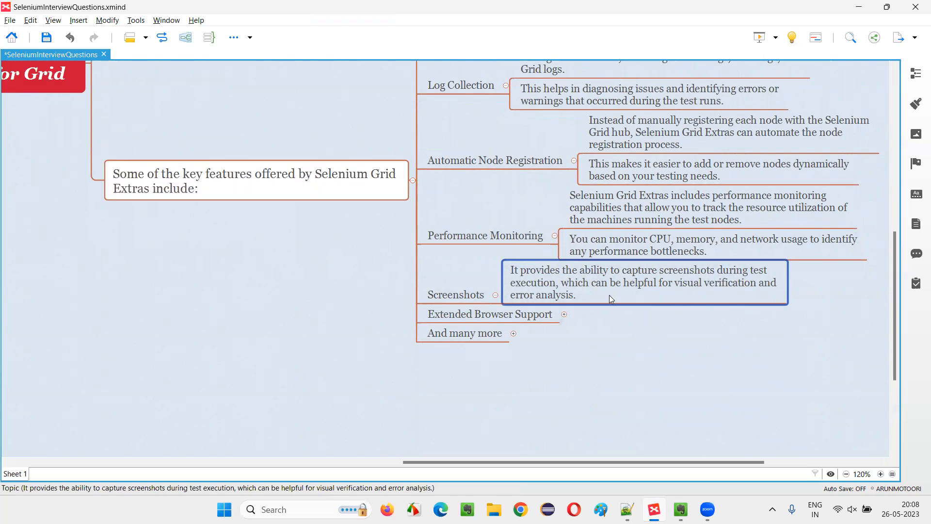
{"action": "left_click", "coordinate": [455, 294]}
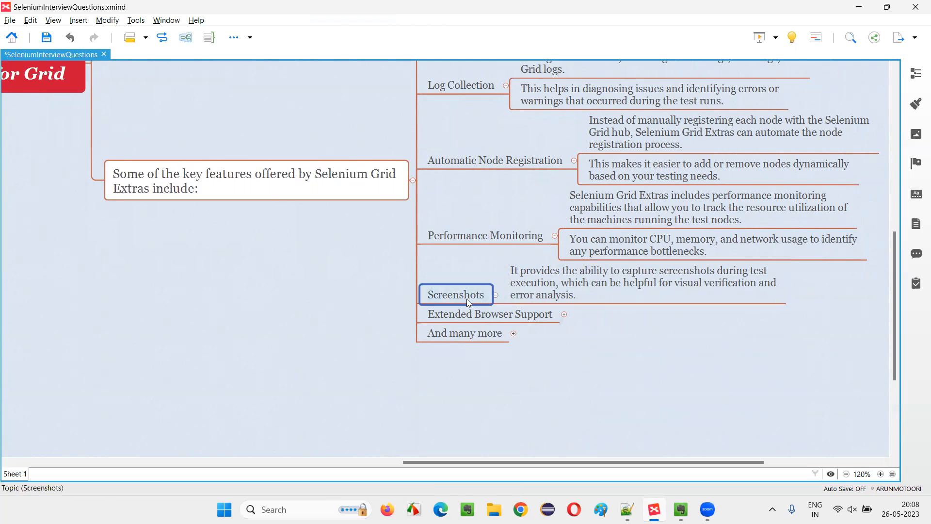
{"action": "left_click", "coordinate": [490, 314]}
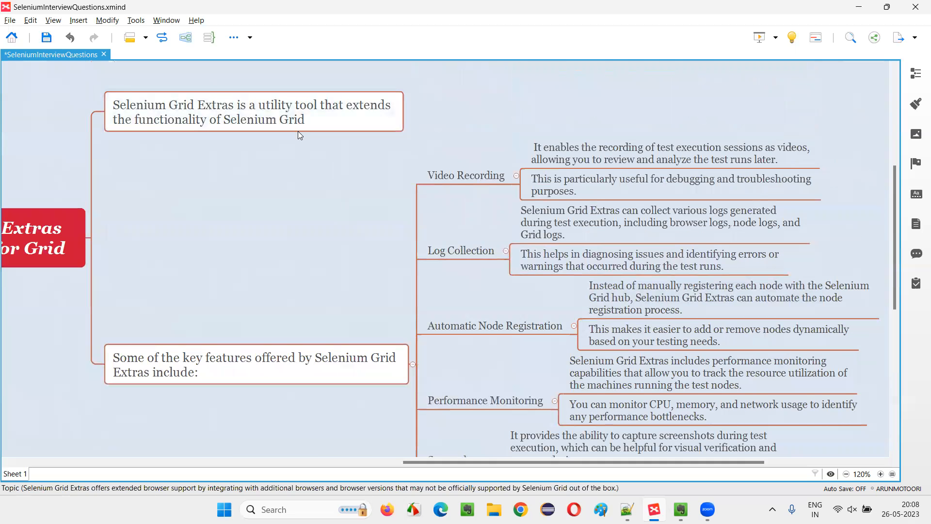
{"action": "left_click", "coordinate": [252, 112]}
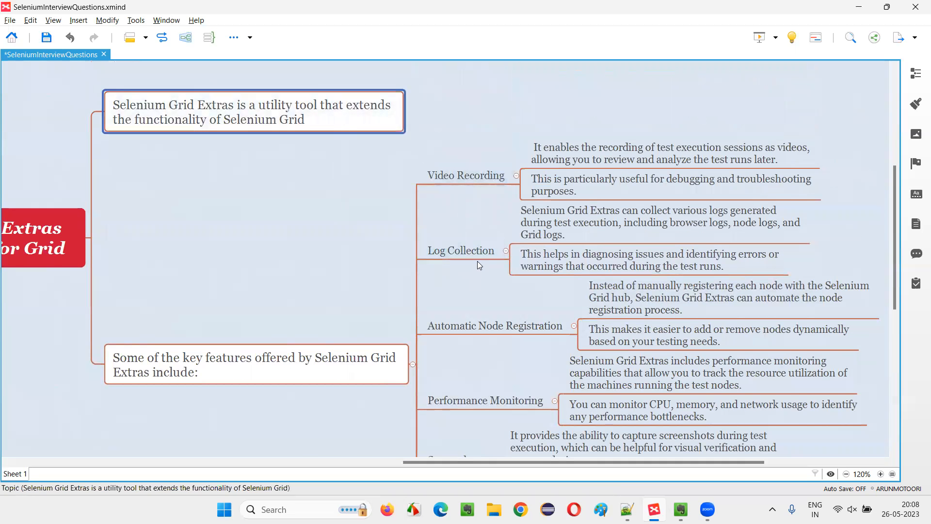
{"action": "scroll", "scroll_direction": "down", "scroll_amount": 3}
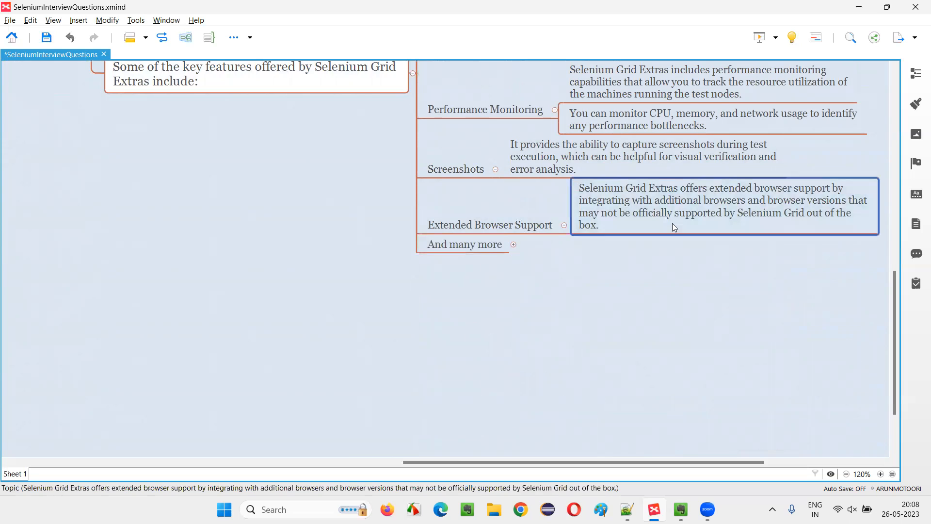
{"action": "mouse_move", "coordinate": [679, 232]}
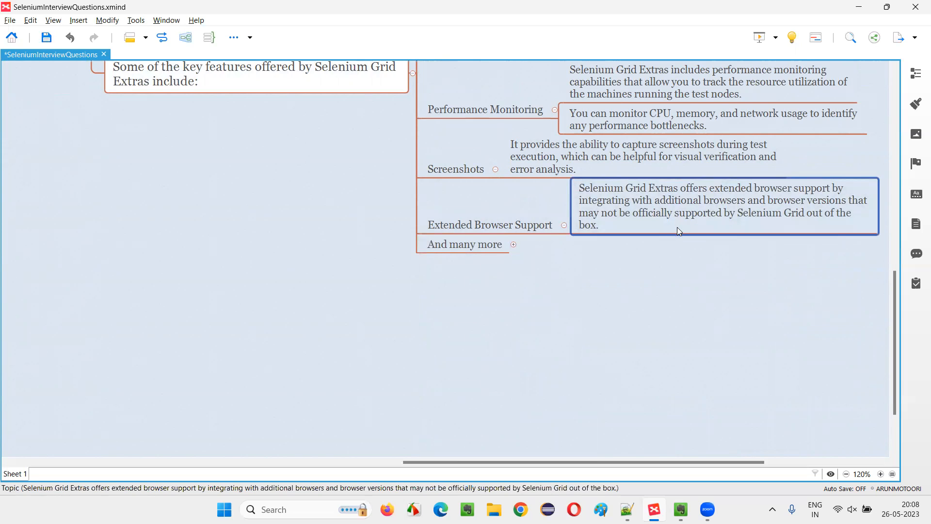
{"action": "mouse_move", "coordinate": [683, 233]}
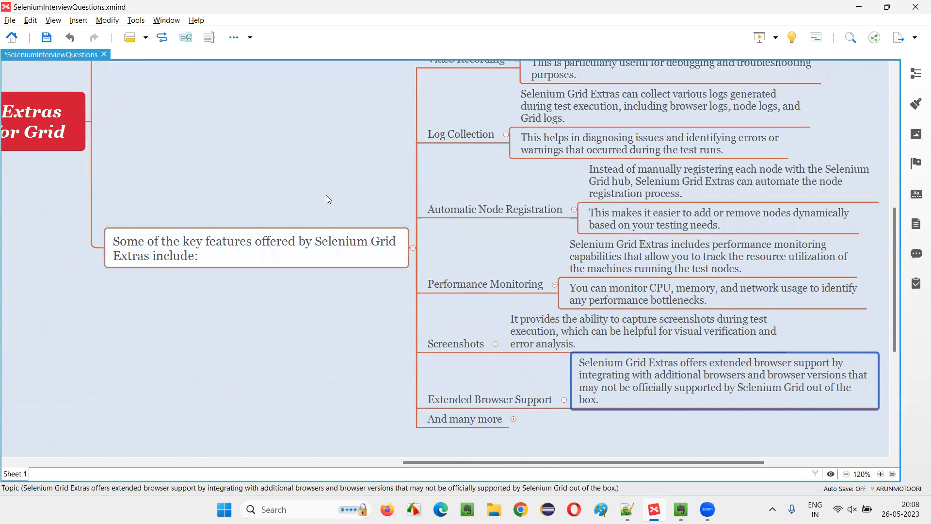
- Scroll the map down to show the feature branches from Log Collection to And many more
{"action": "scroll", "scroll_direction": "down", "scroll_amount": 3}
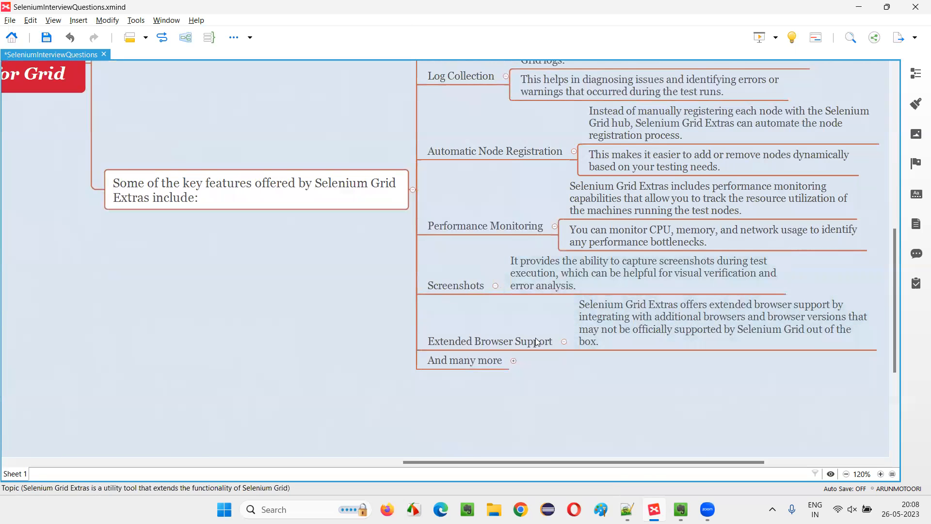
{"action": "left_click", "coordinate": [464, 360]}
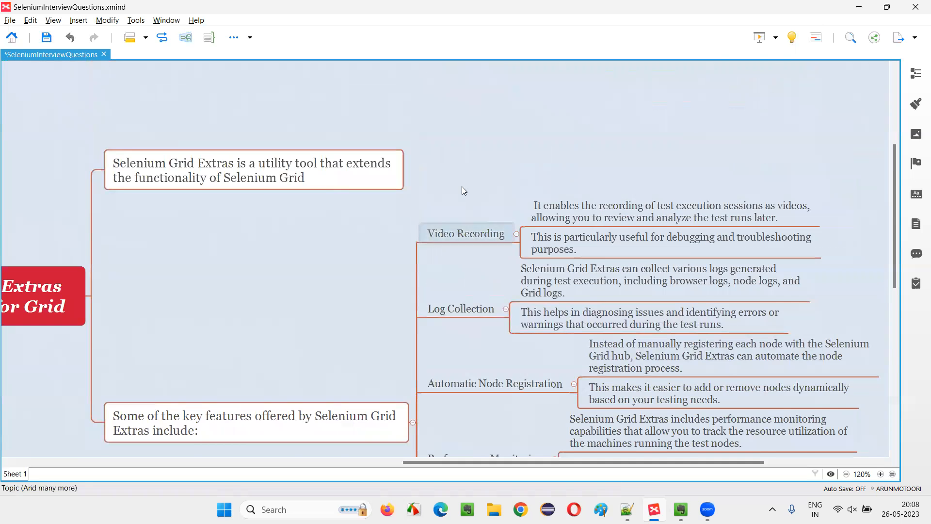
{"action": "scroll", "scroll_direction": "down", "scroll_amount": 3}
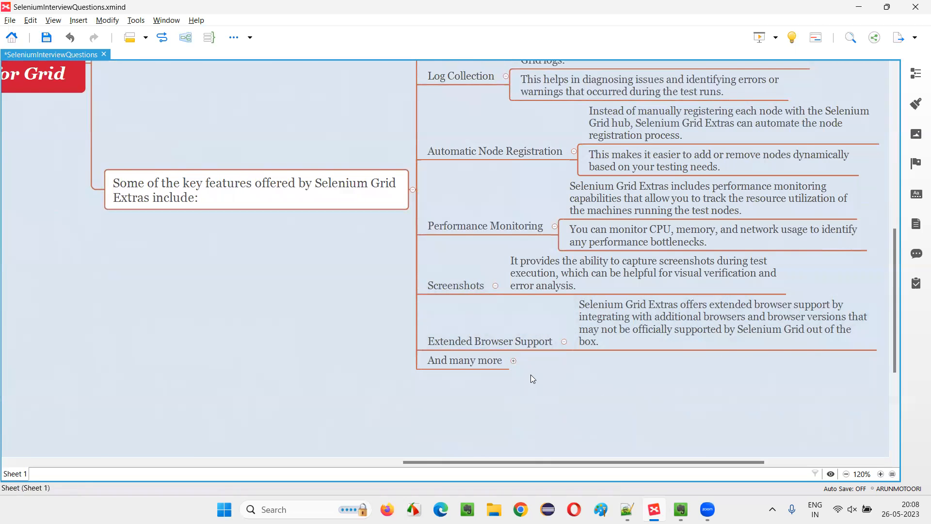
- Go through And many more's items: central configuration storage, killing browsers, stopping processes by PID
{"action": "scroll", "scroll_direction": "down", "scroll_amount": 3}
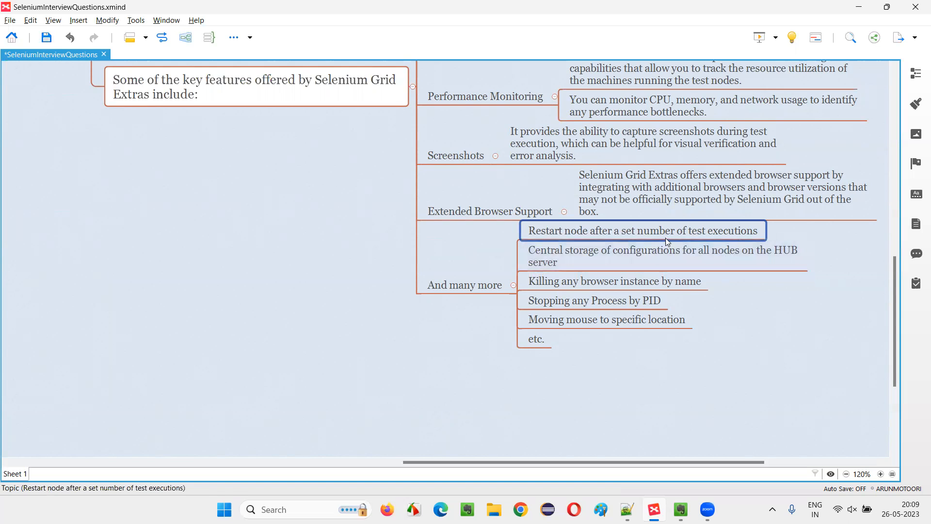
{"action": "left_click", "coordinate": [663, 256]}
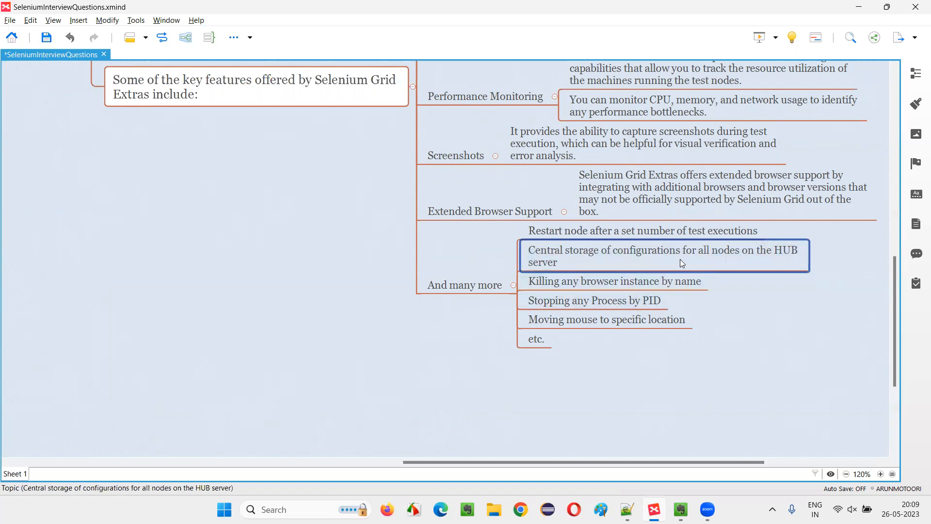
{"action": "mouse_move", "coordinate": [635, 260]}
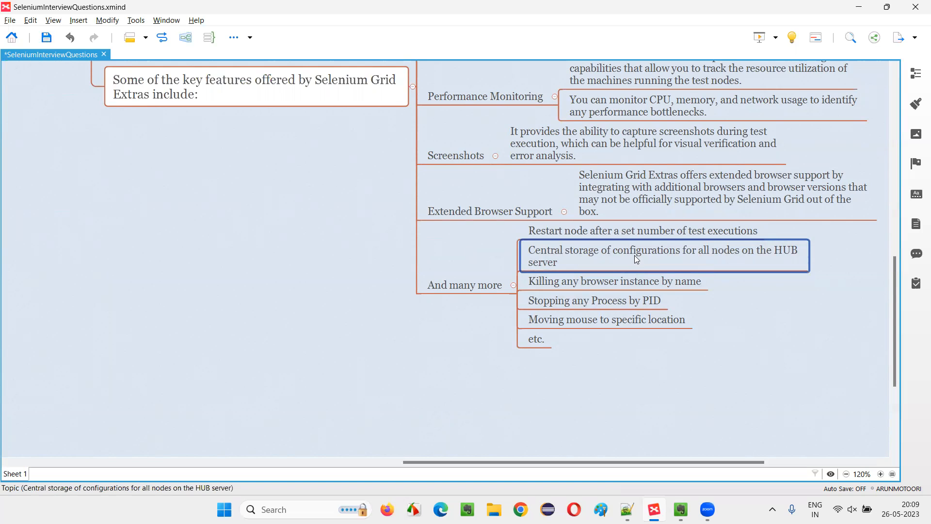
{"action": "mouse_move", "coordinate": [701, 261]}
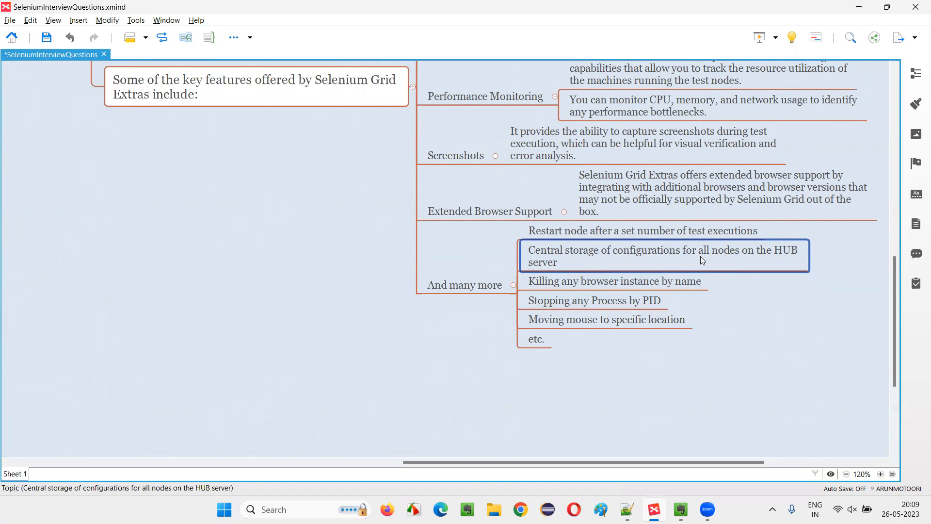
{"action": "left_click", "coordinate": [614, 281]}
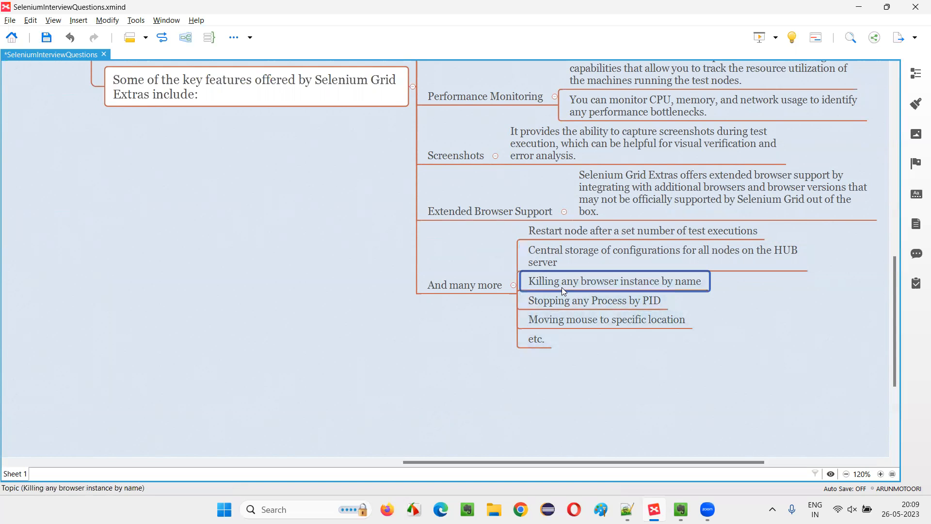
{"action": "mouse_move", "coordinate": [685, 296]}
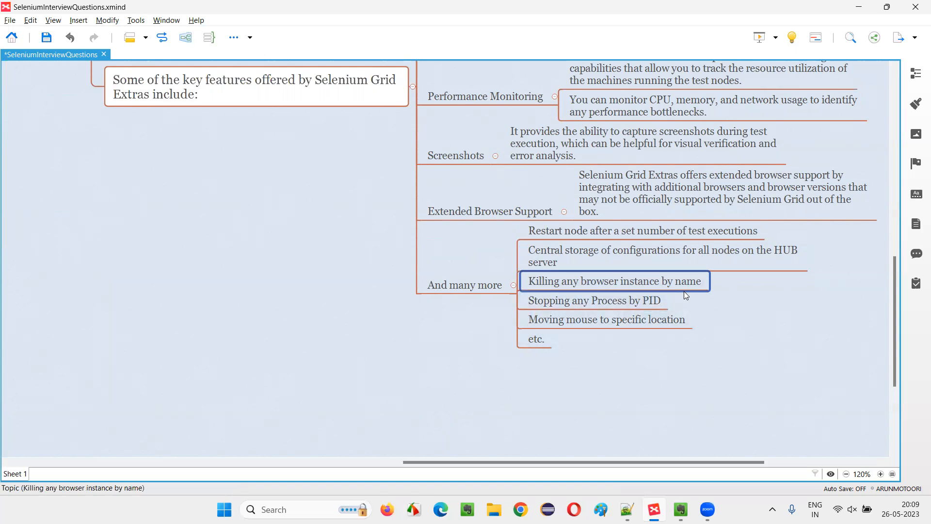
{"action": "left_click", "coordinate": [593, 300]}
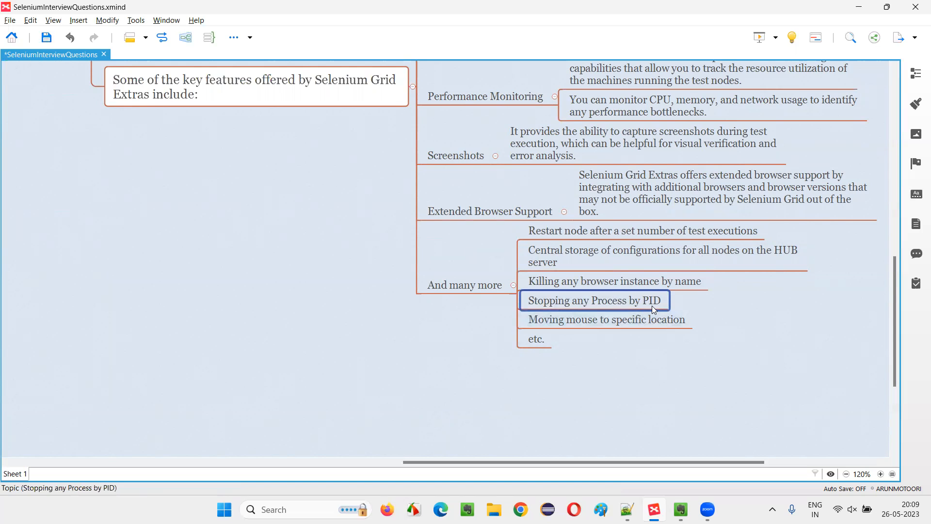
{"action": "left_click", "coordinate": [606, 319]}
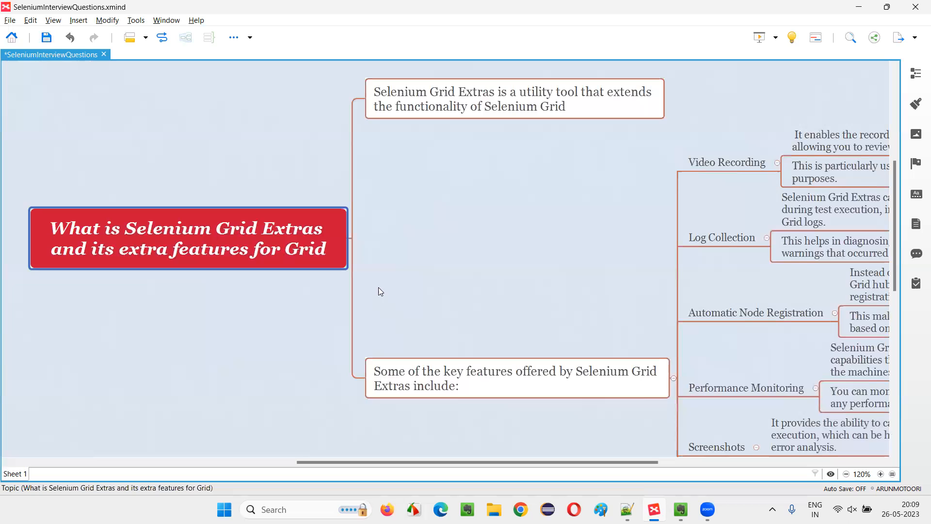
{"action": "mouse_move", "coordinate": [501, 312]}
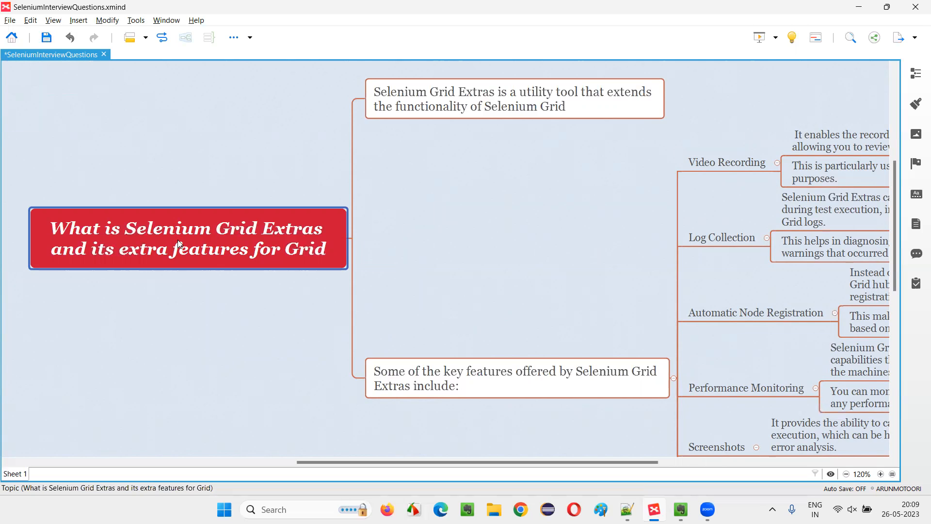
{"action": "mouse_move", "coordinate": [374, 277]}
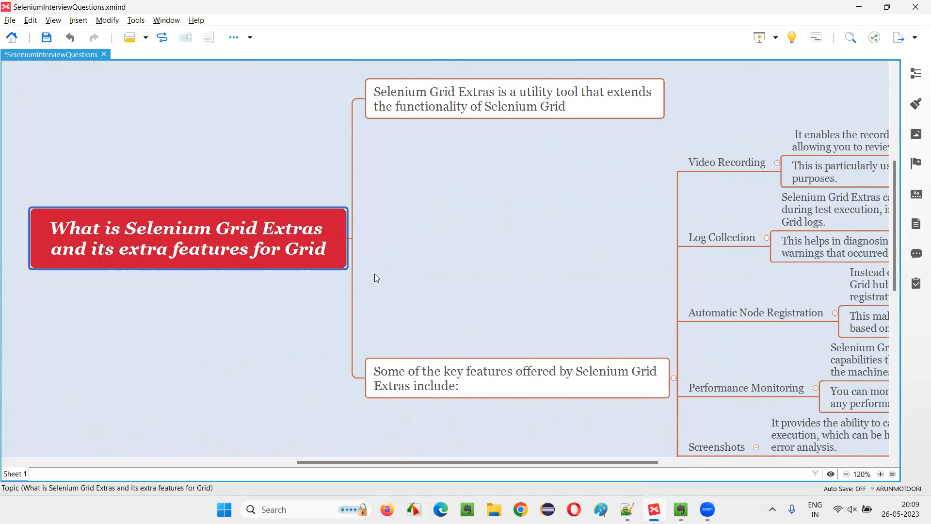
{"action": "mouse_move", "coordinate": [766, 166]}
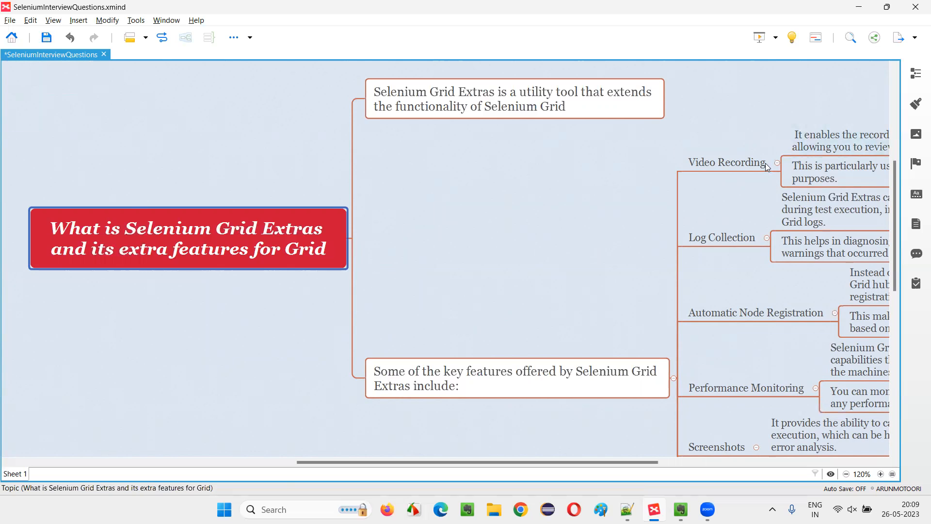
{"action": "left_click", "coordinate": [513, 98]}
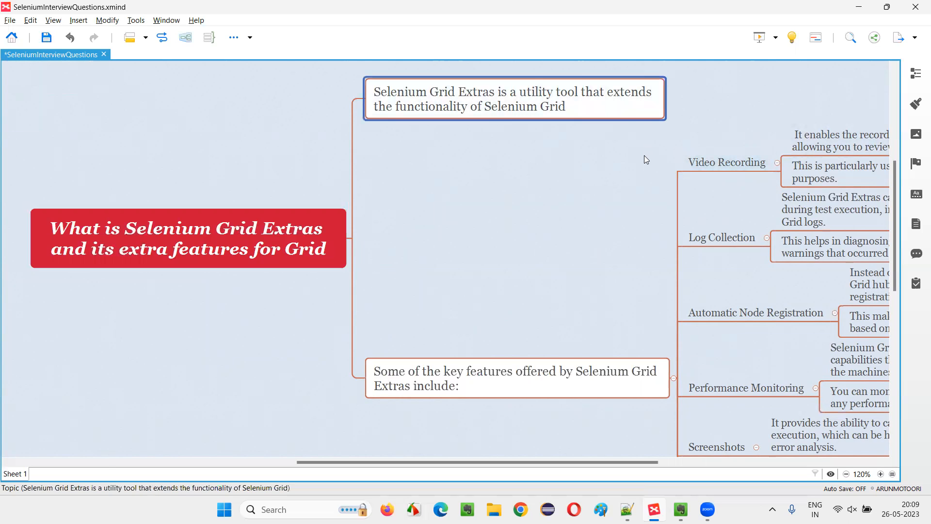
{"action": "mouse_move", "coordinate": [576, 145]}
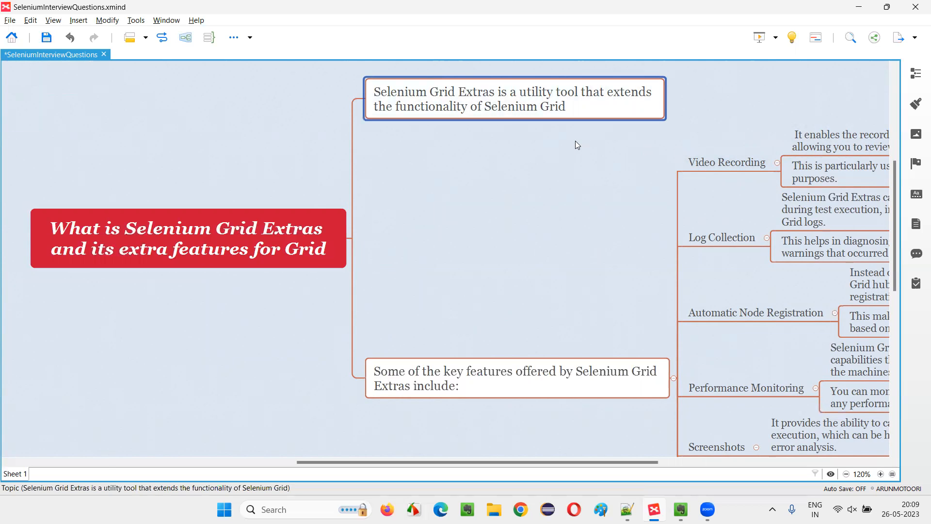
{"action": "mouse_move", "coordinate": [566, 151]}
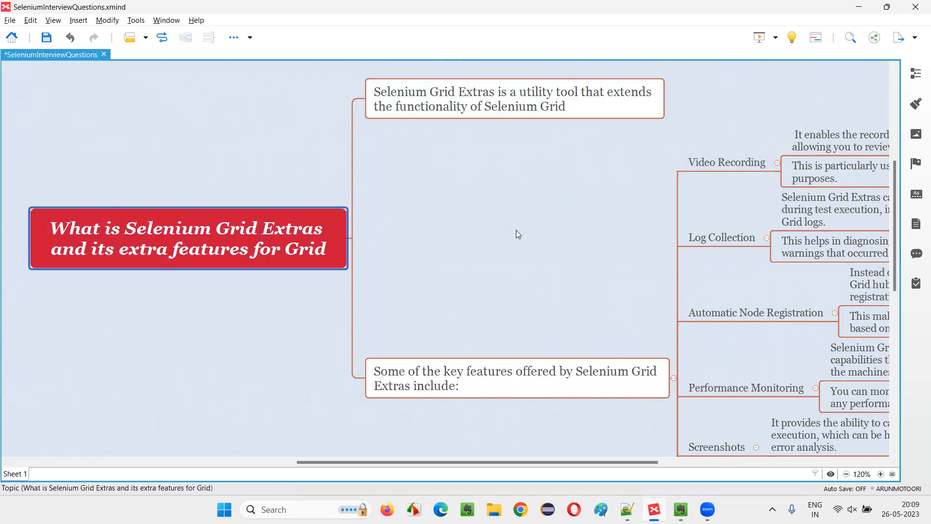
{"action": "left_click", "coordinate": [513, 99]}
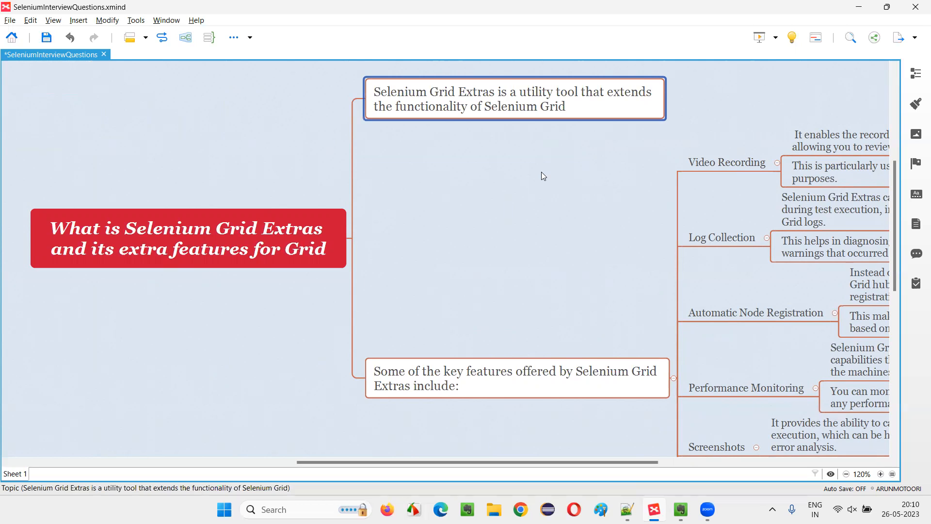
{"action": "left_click", "coordinate": [187, 238]}
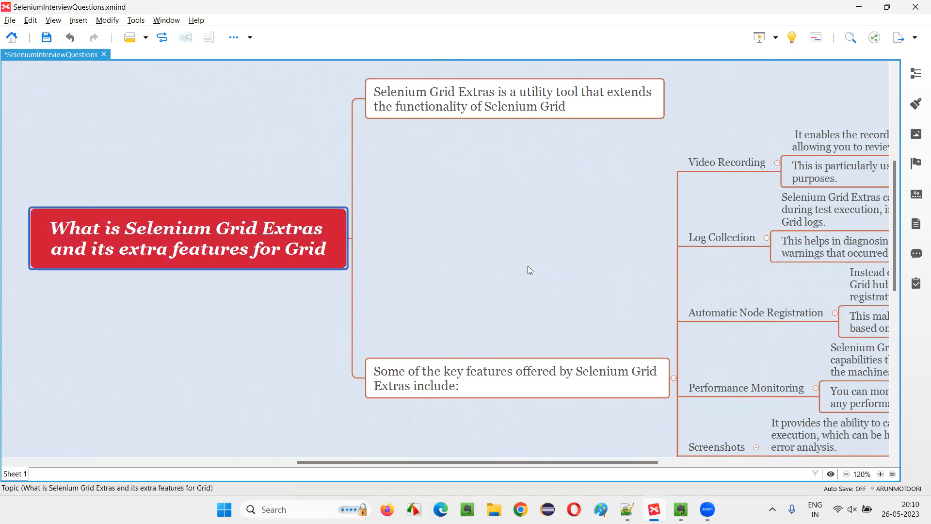
{"action": "mouse_move", "coordinate": [341, 297]}
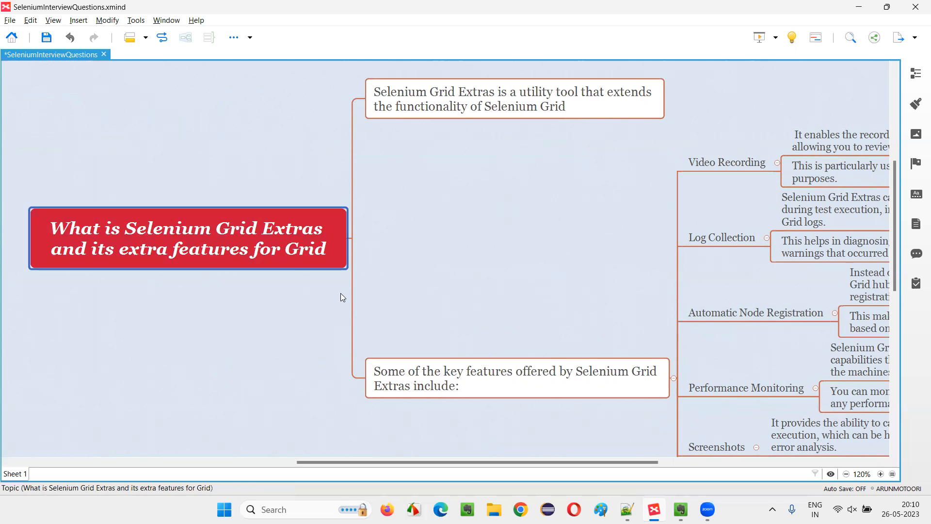
{"action": "mouse_move", "coordinate": [291, 263]}
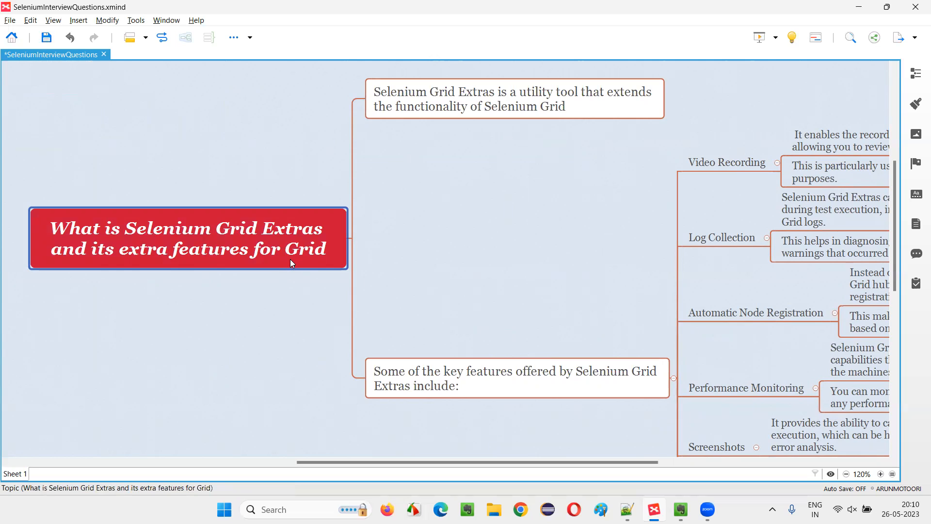
{"action": "mouse_move", "coordinate": [546, 226]}
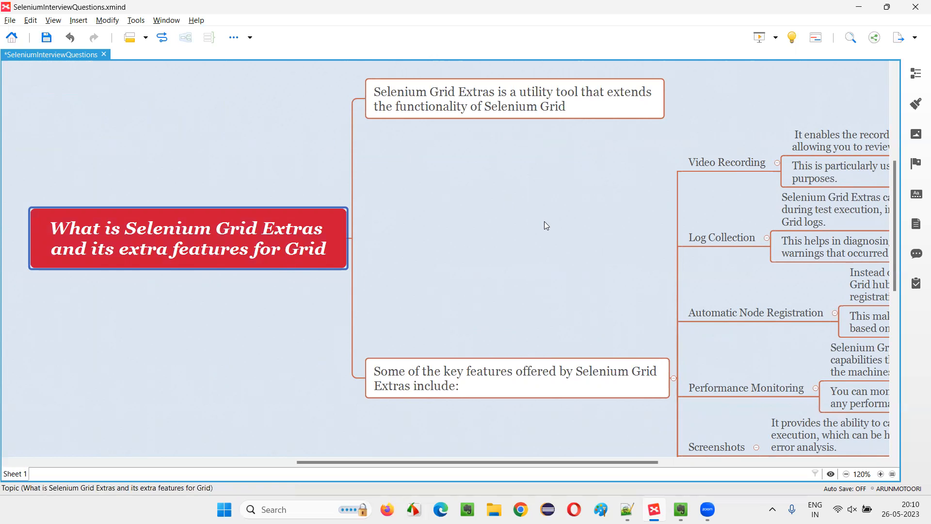
{"action": "left_click", "coordinate": [516, 378]}
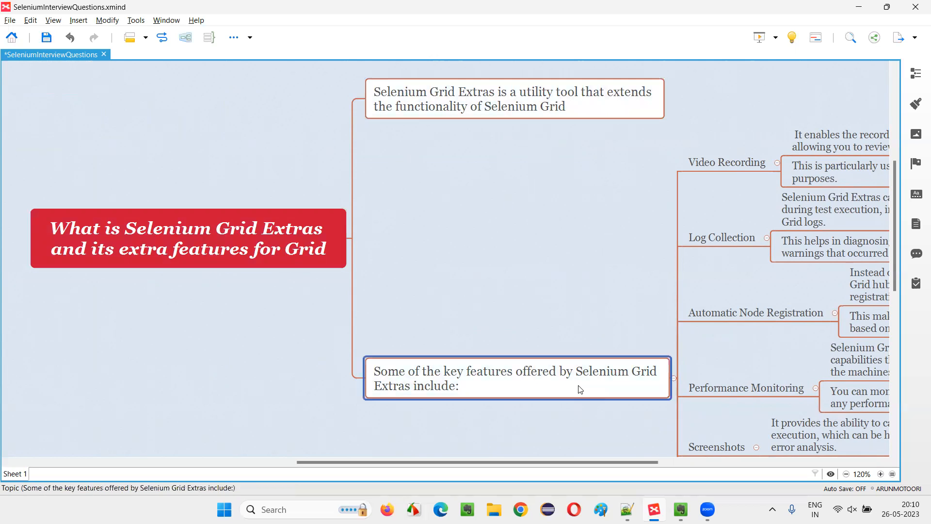
{"action": "left_click", "coordinate": [187, 238]}
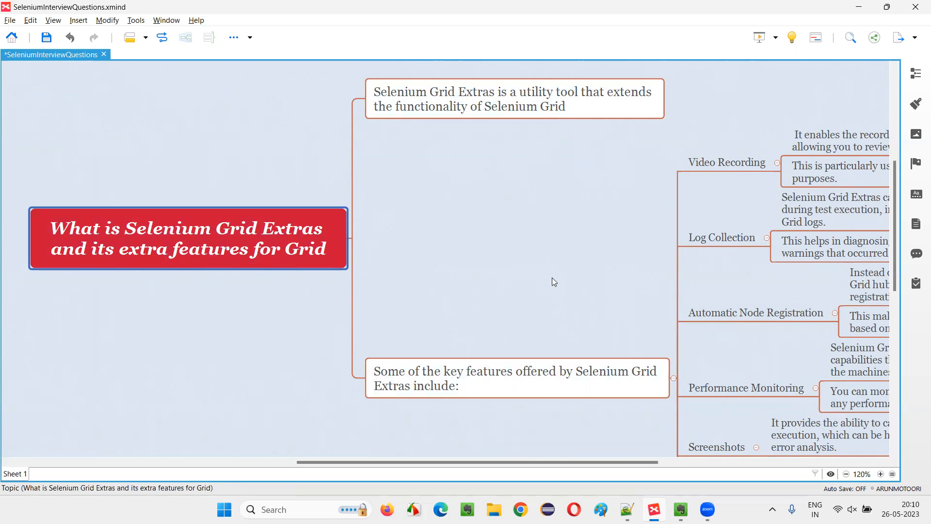
{"action": "mouse_move", "coordinate": [383, 253]}
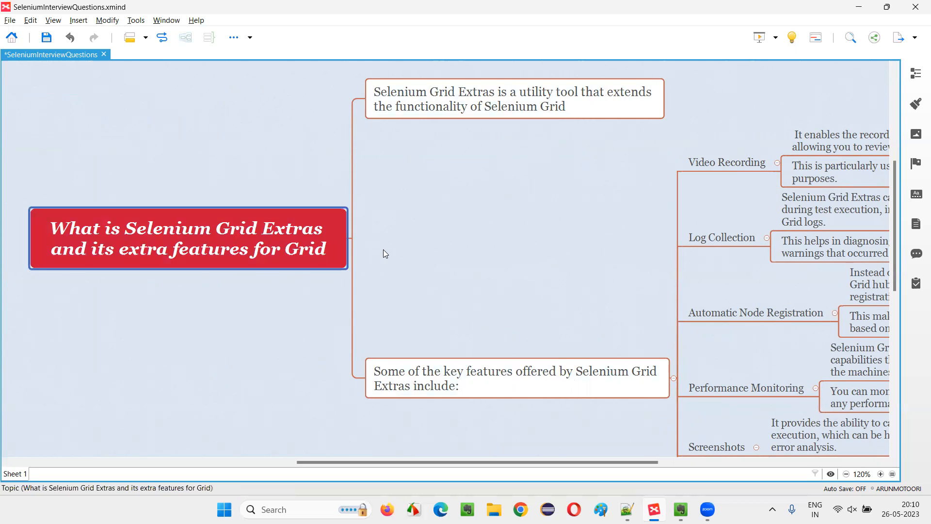
{"action": "left_click", "coordinate": [480, 255]}
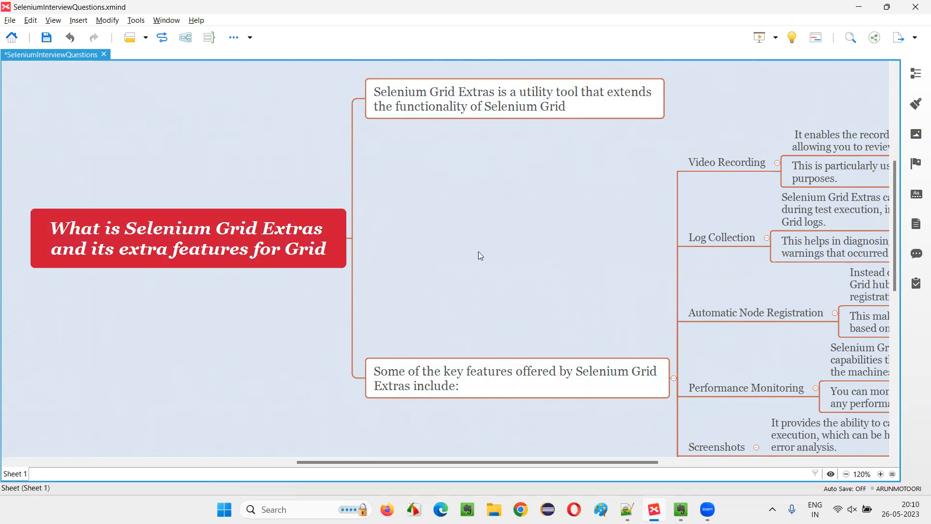